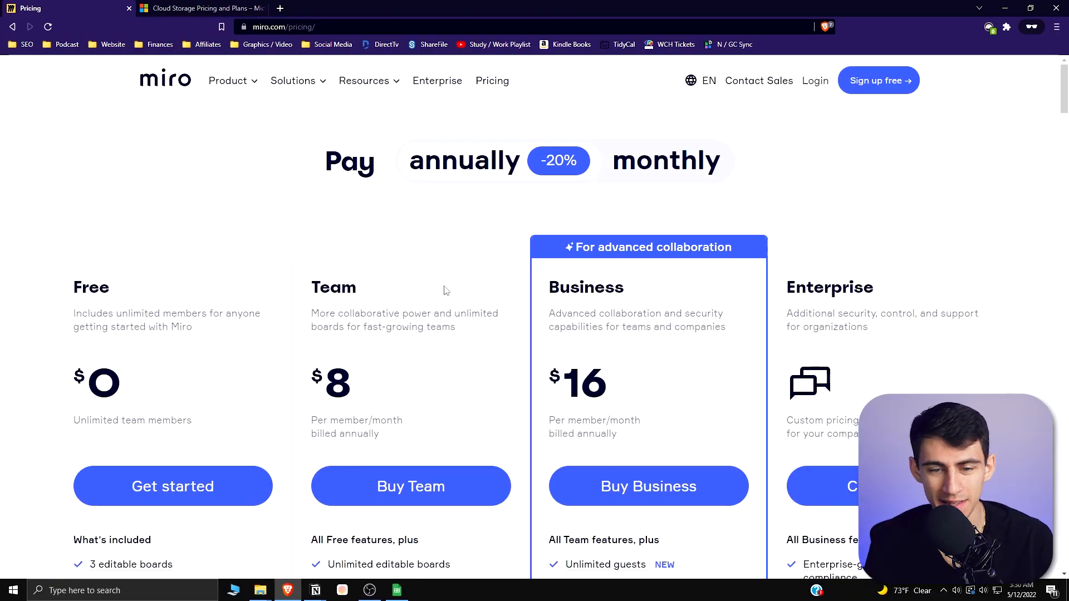
Scroll through the Miro pricing tiers from free to enterprise in the browser.
scroll(down, 3)
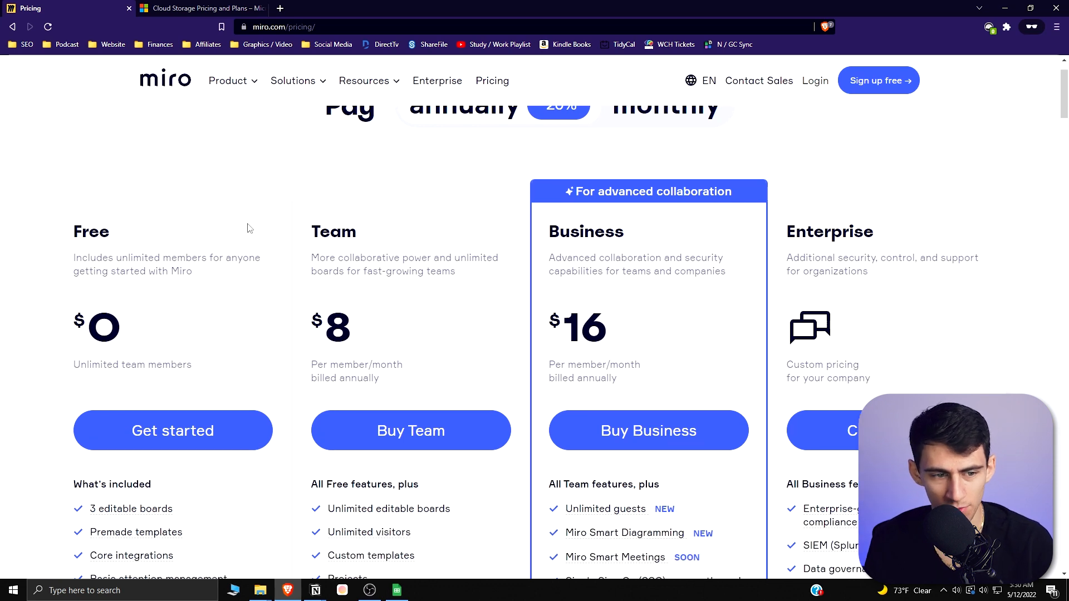
mouse_move(500, 286)
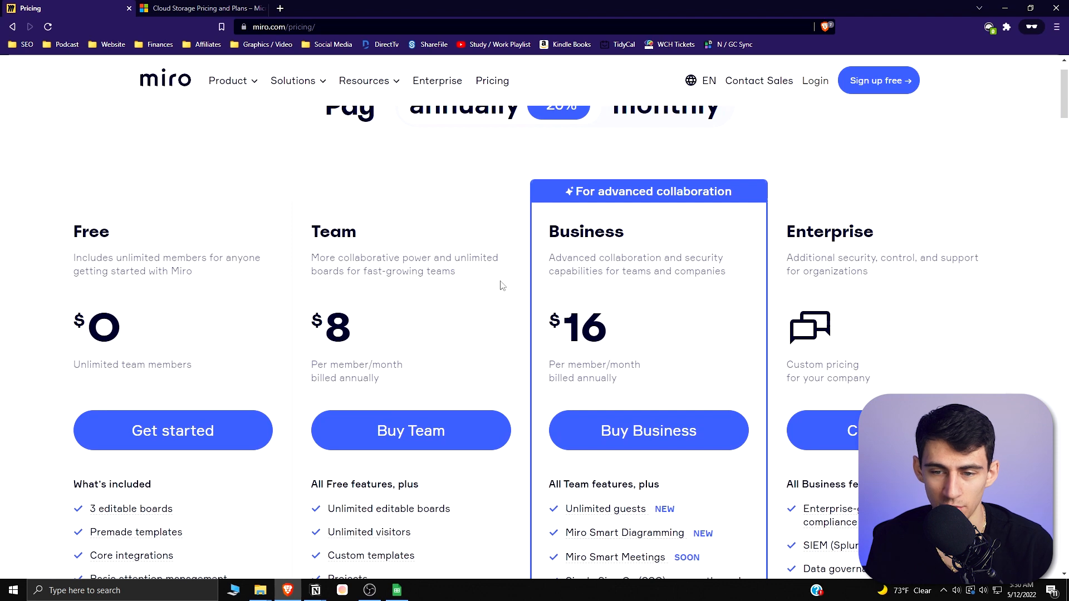
scroll(down, 3)
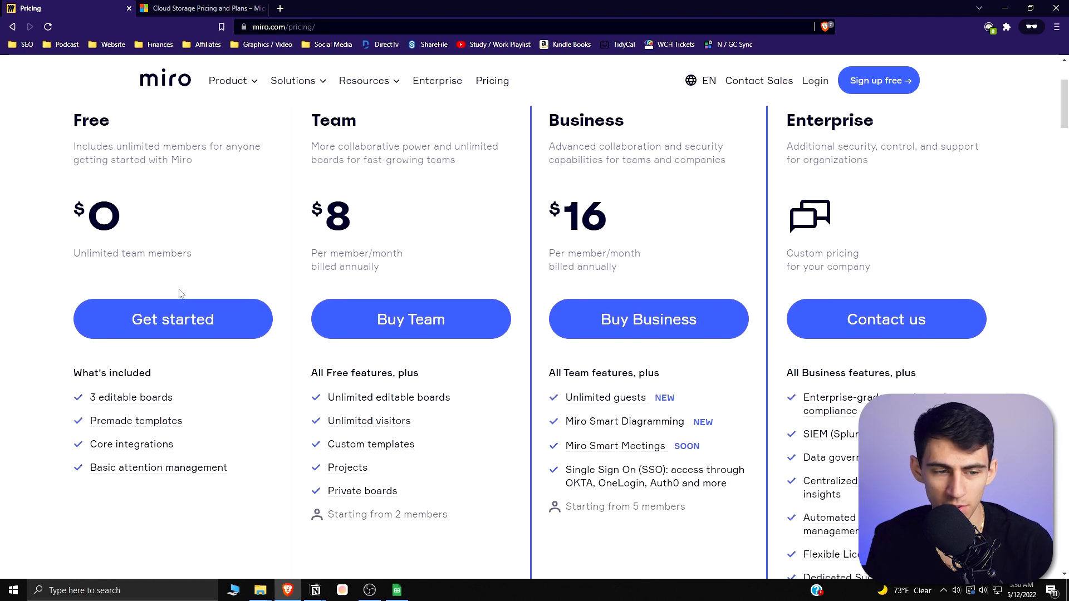
scroll(up, 3)
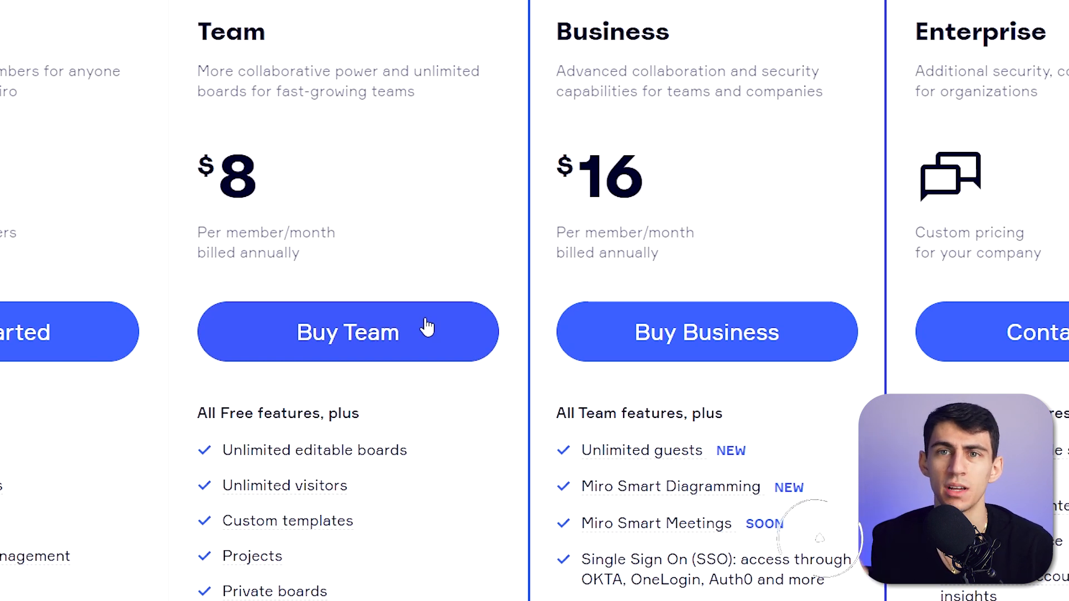
mouse_move(412, 287)
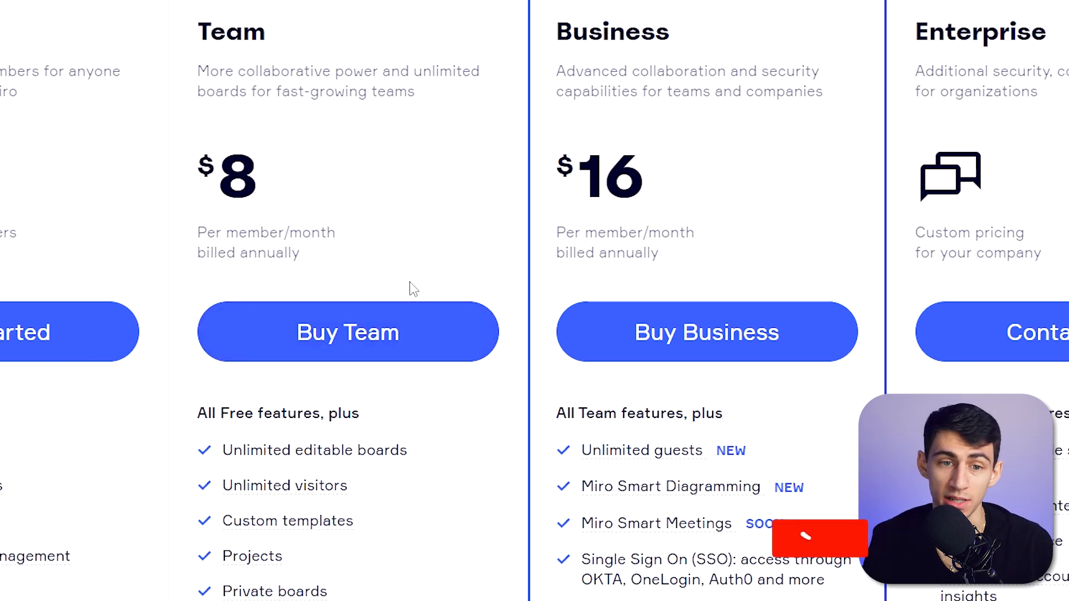
scroll(up, 3)
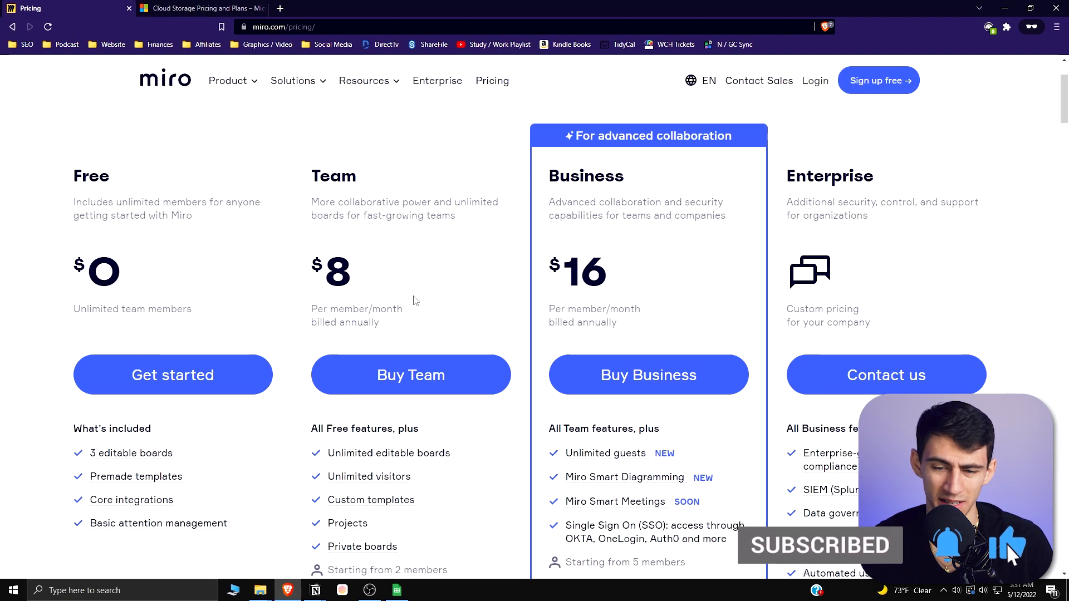
scroll(down, 3)
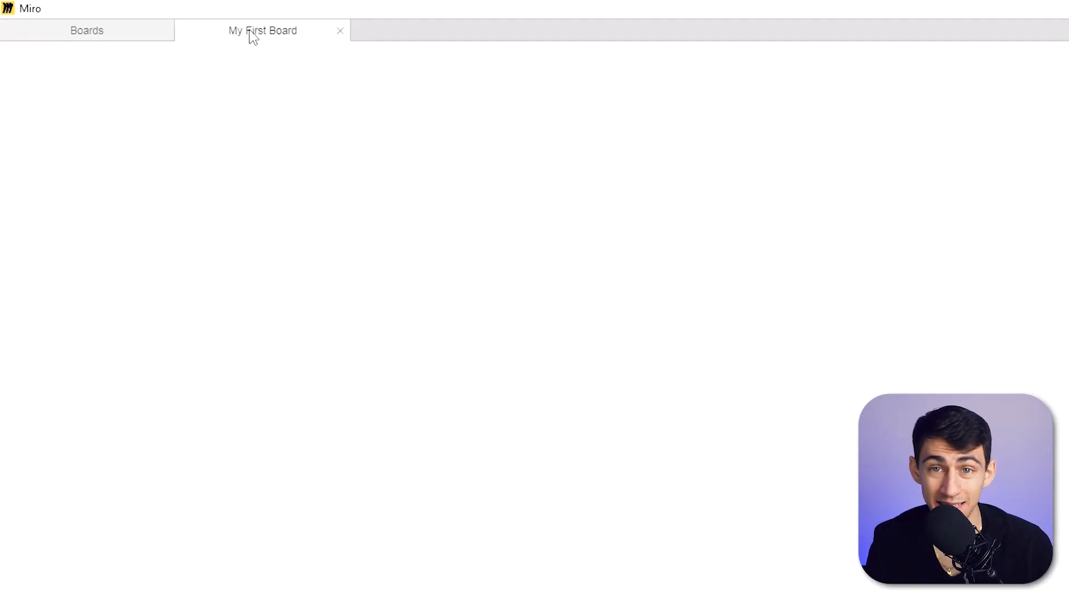
From the Boards overview, start a new board from the Flowchart template.
click(87, 30)
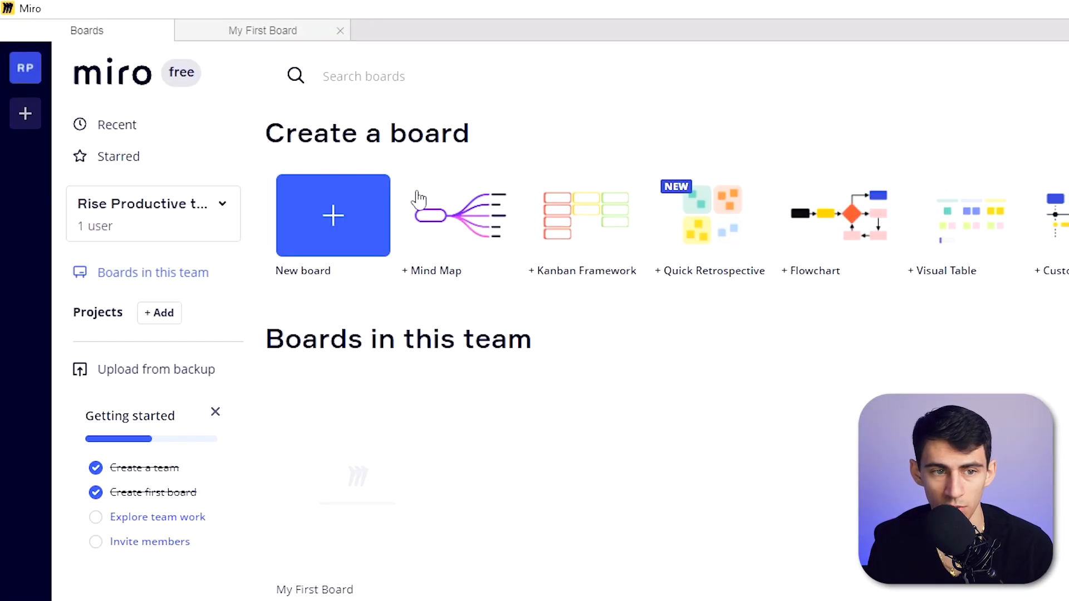
mouse_move(180, 277)
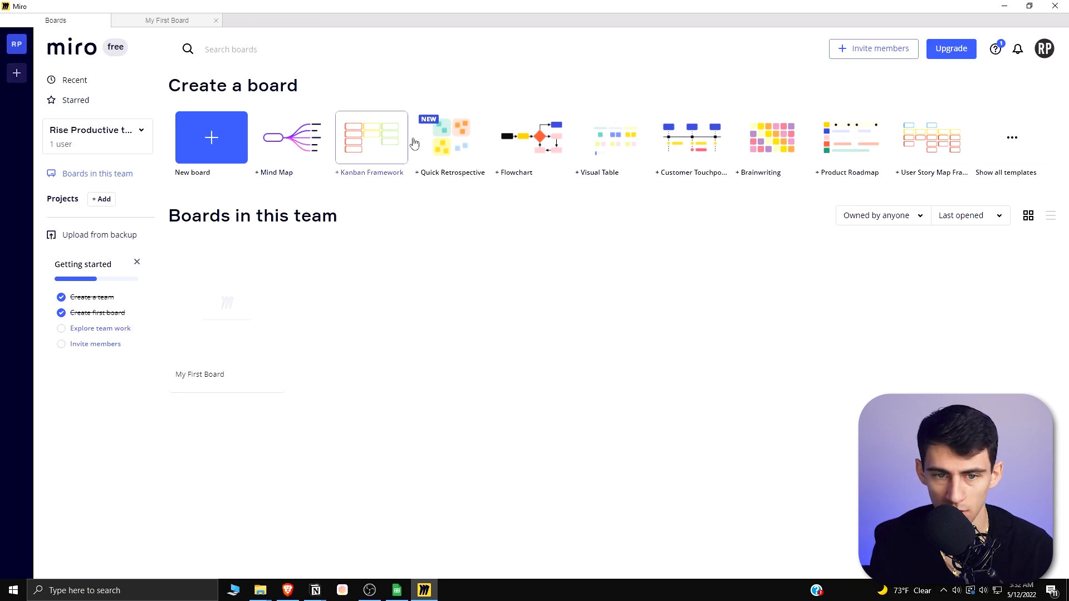
mouse_move(1012, 138)
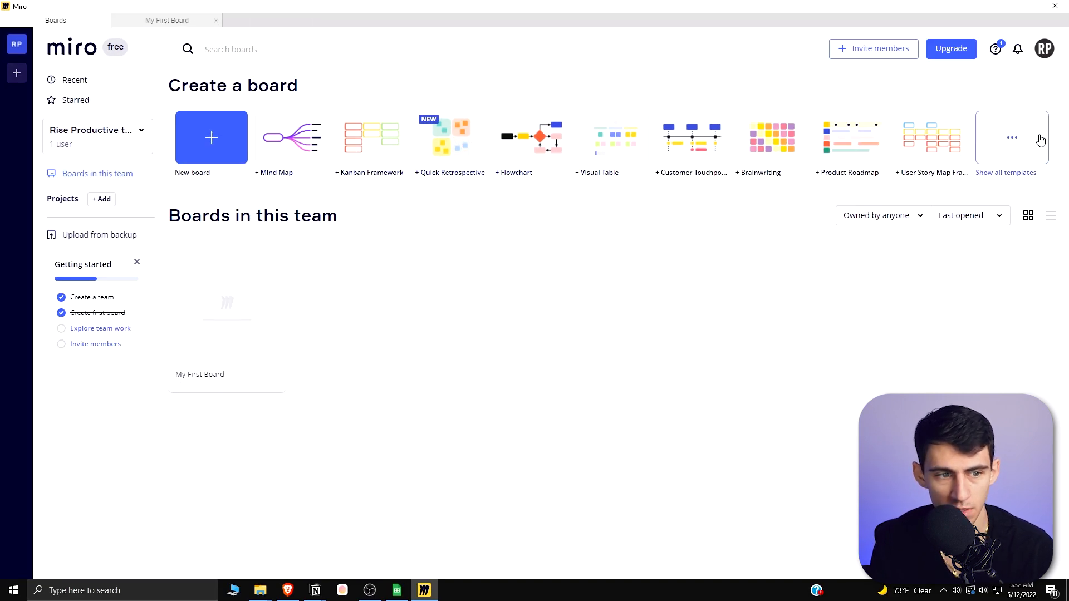
mouse_move(17, 74)
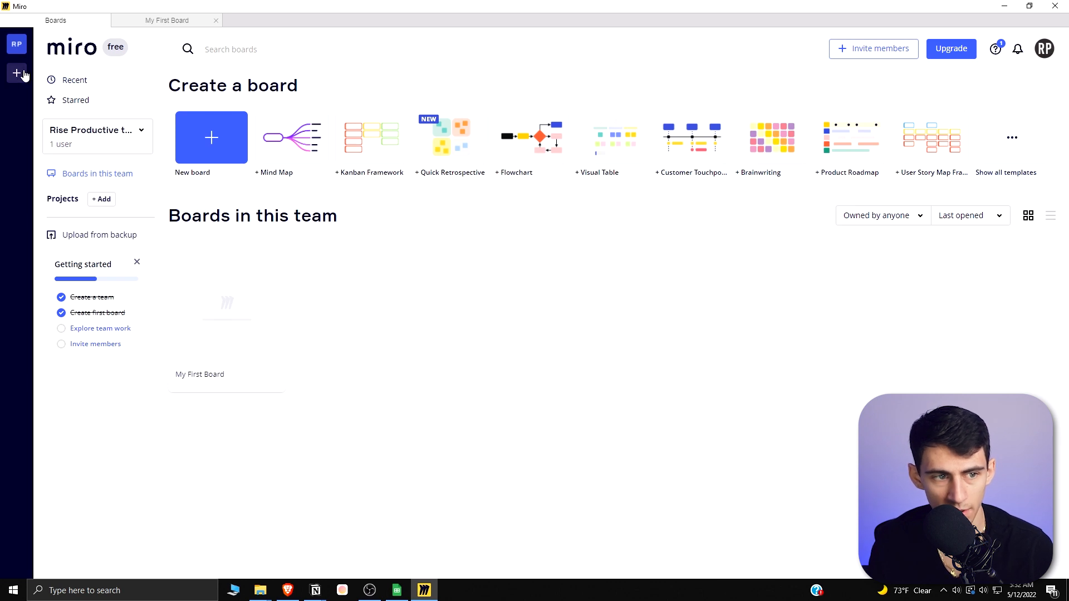
mouse_move(17, 74)
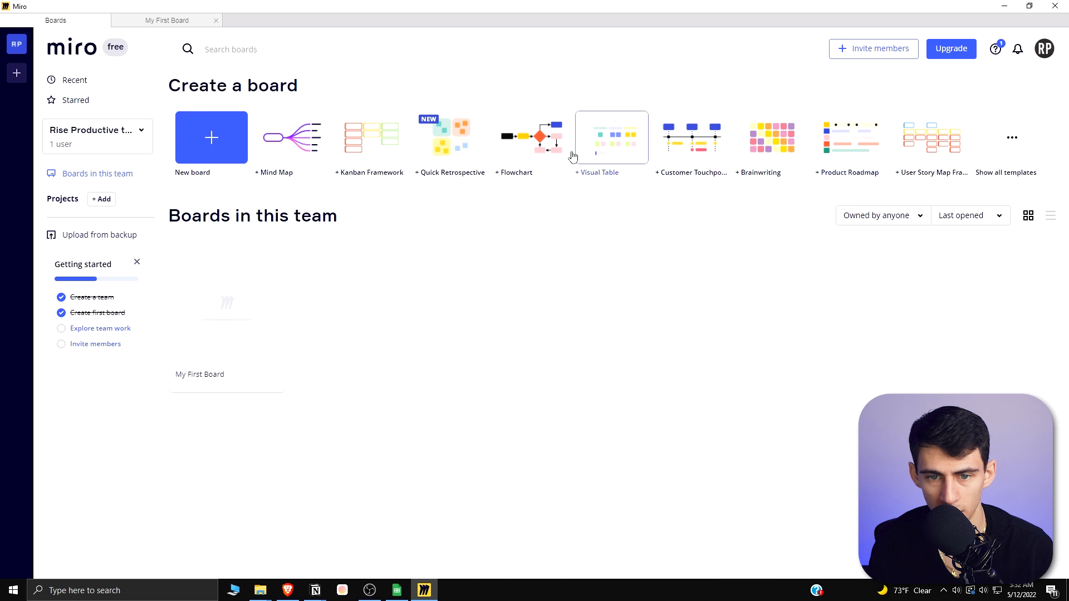
mouse_move(530, 137)
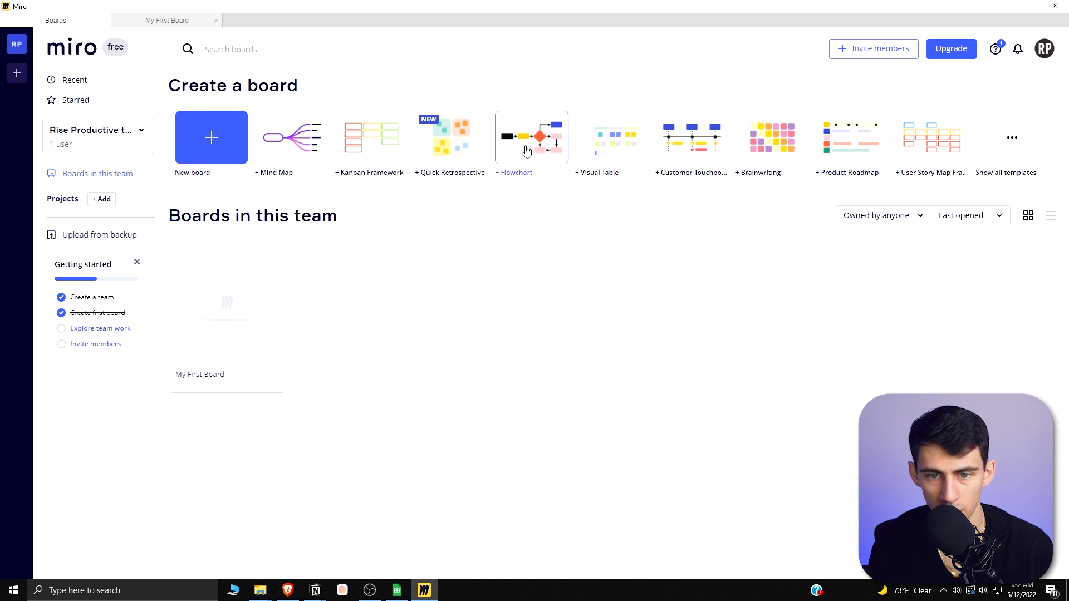
click(531, 137)
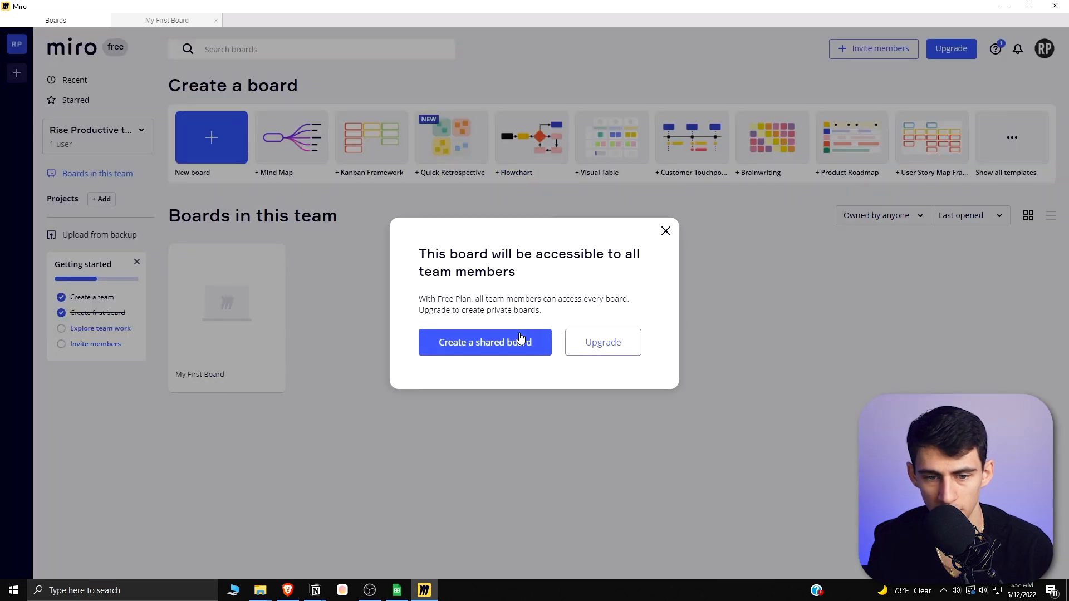
Confirm creating the Flowchart board as a shared board for the whole team.
click(485, 342)
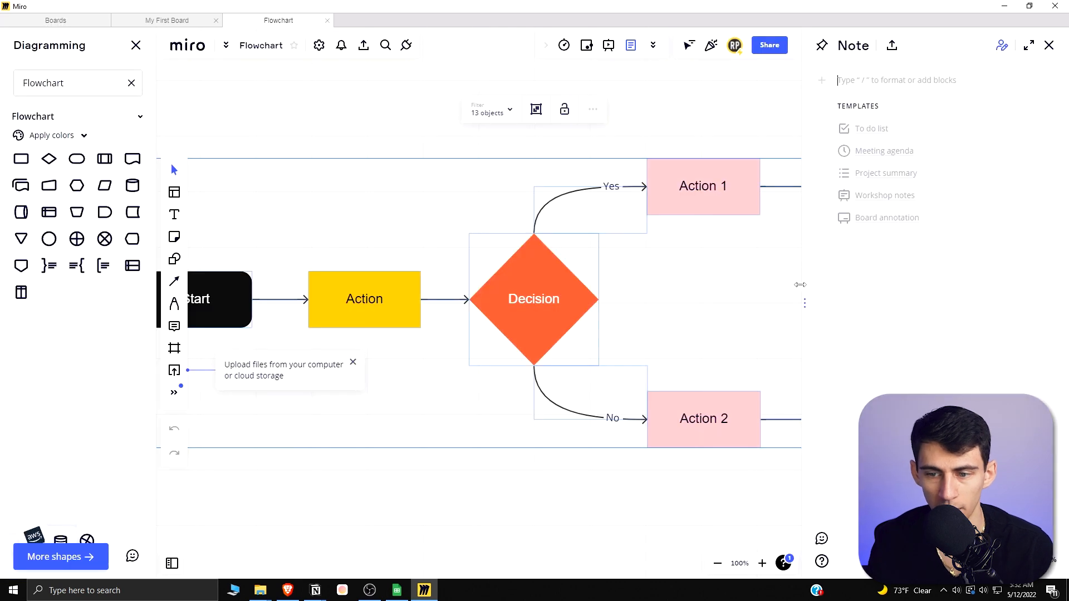
mouse_move(803, 305)
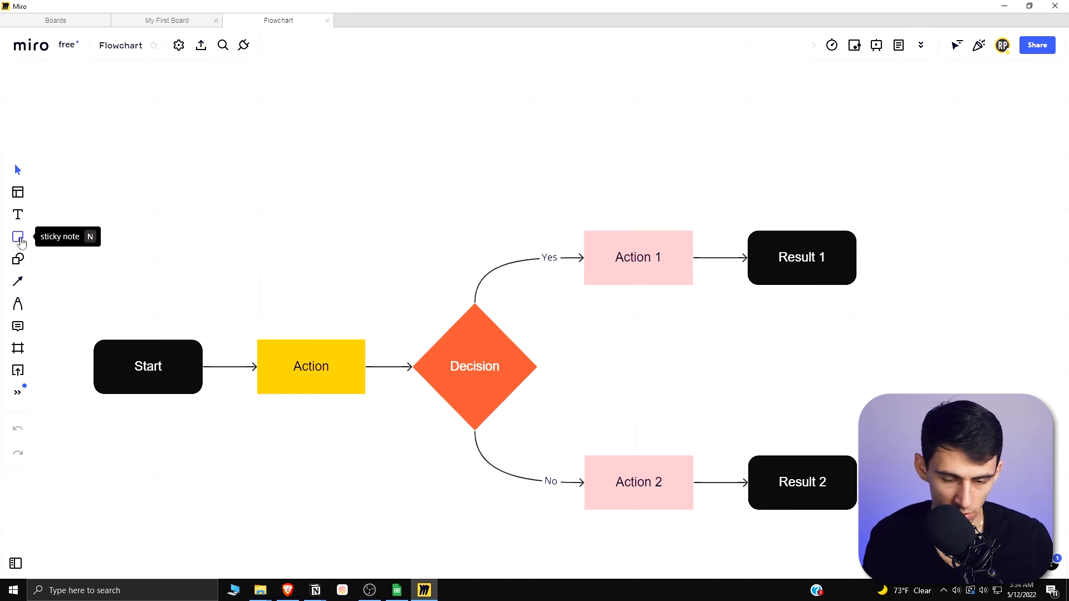
Place a sticky note above the flowchart reading 'example sticky note' and dismiss the type tip.
click(17, 236)
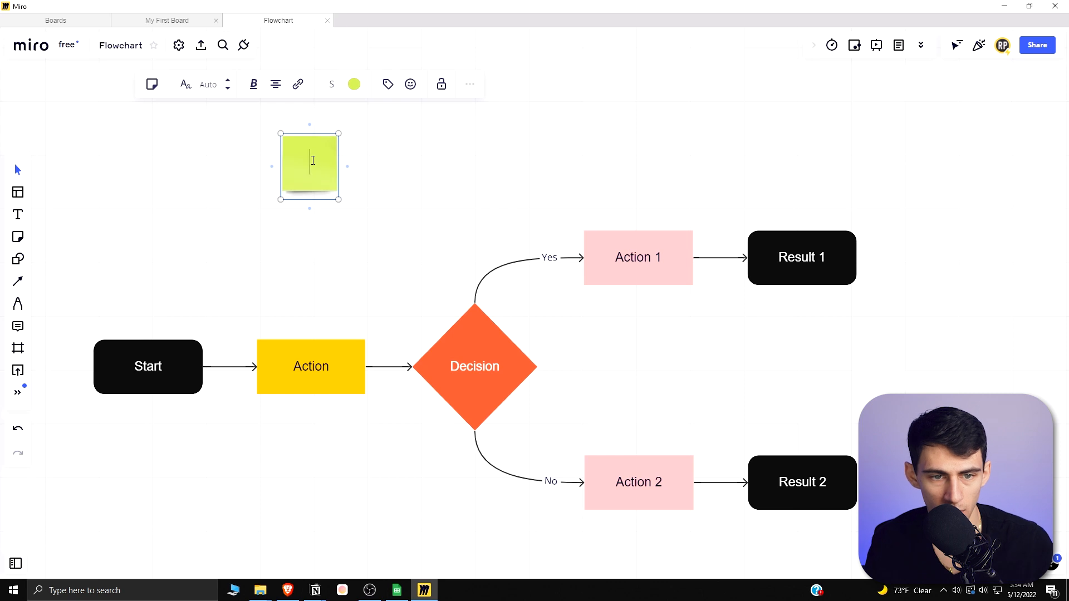
text(a)
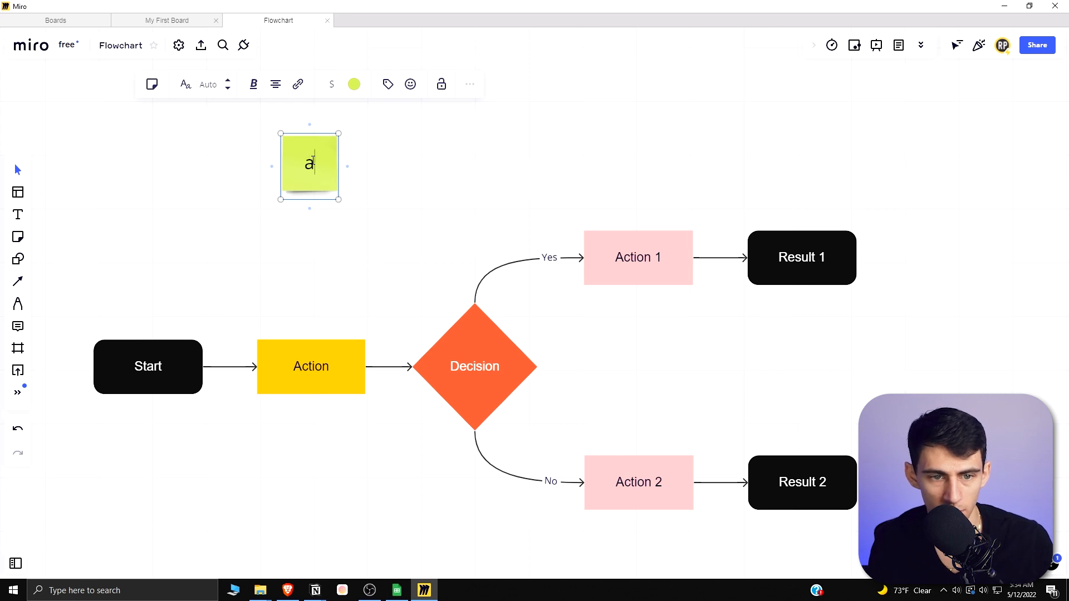
text(example sticky note)
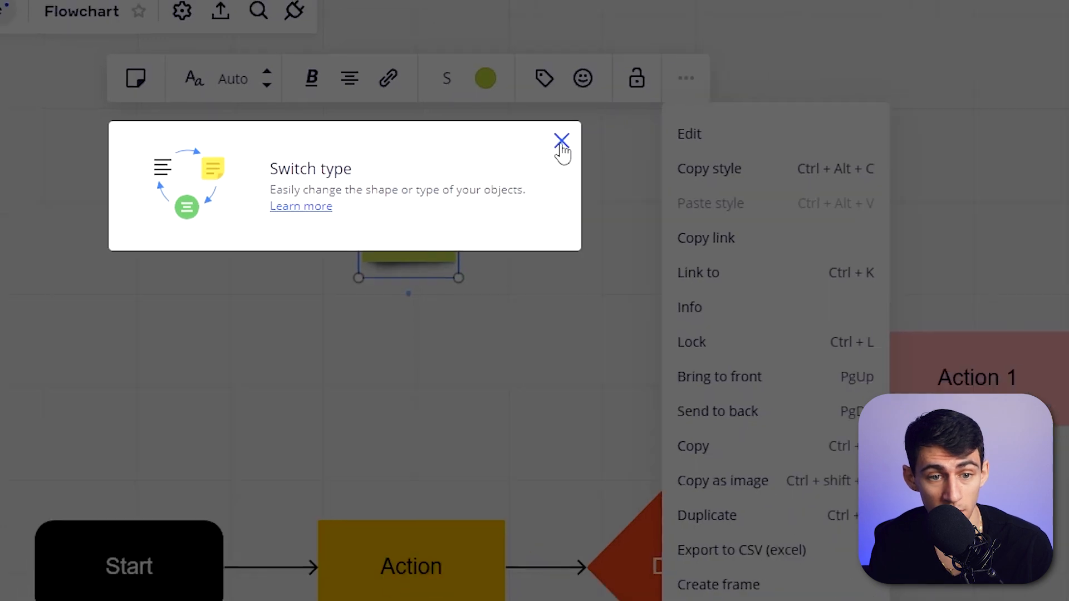
click(561, 141)
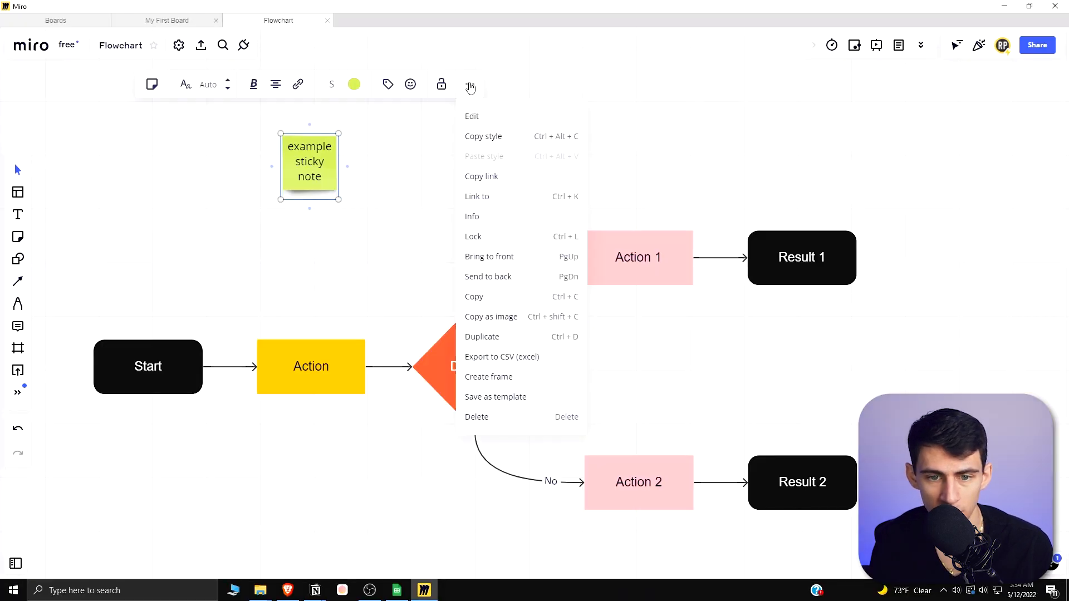
click(472, 216)
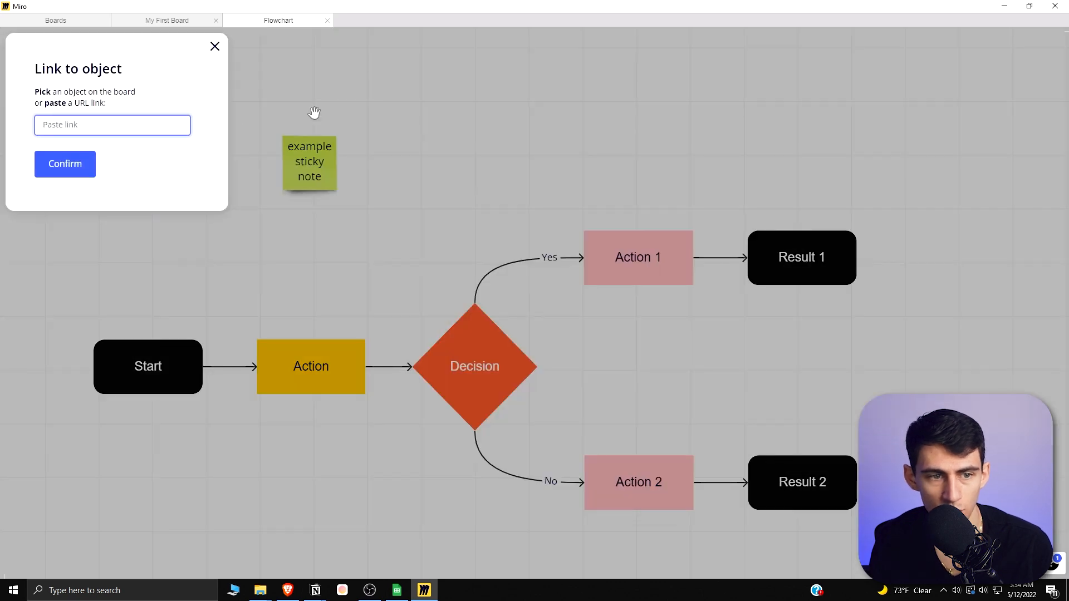
mouse_move(296, 565)
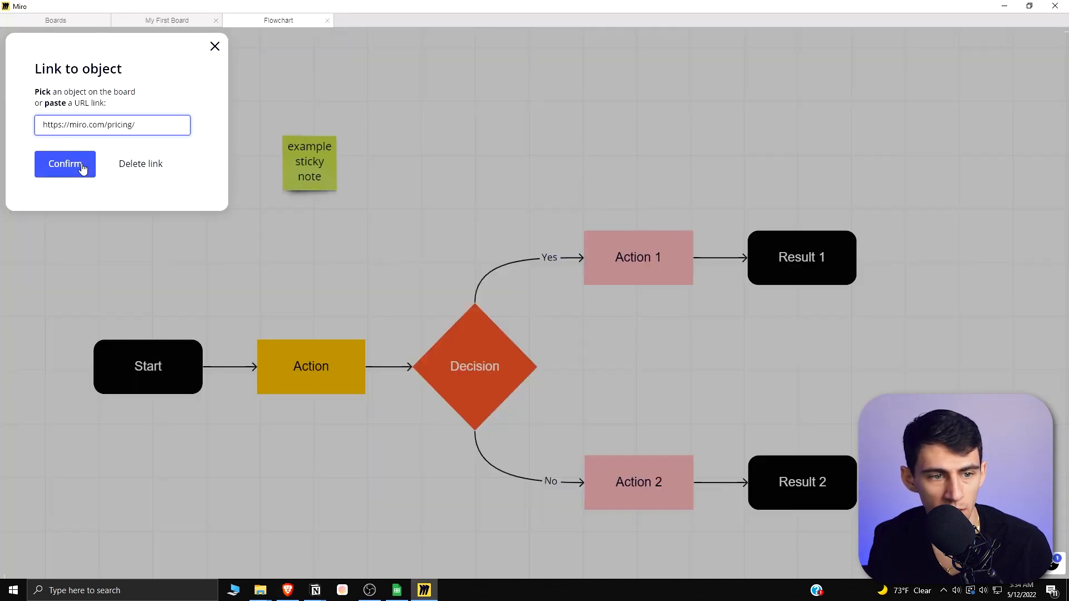
click(64, 164)
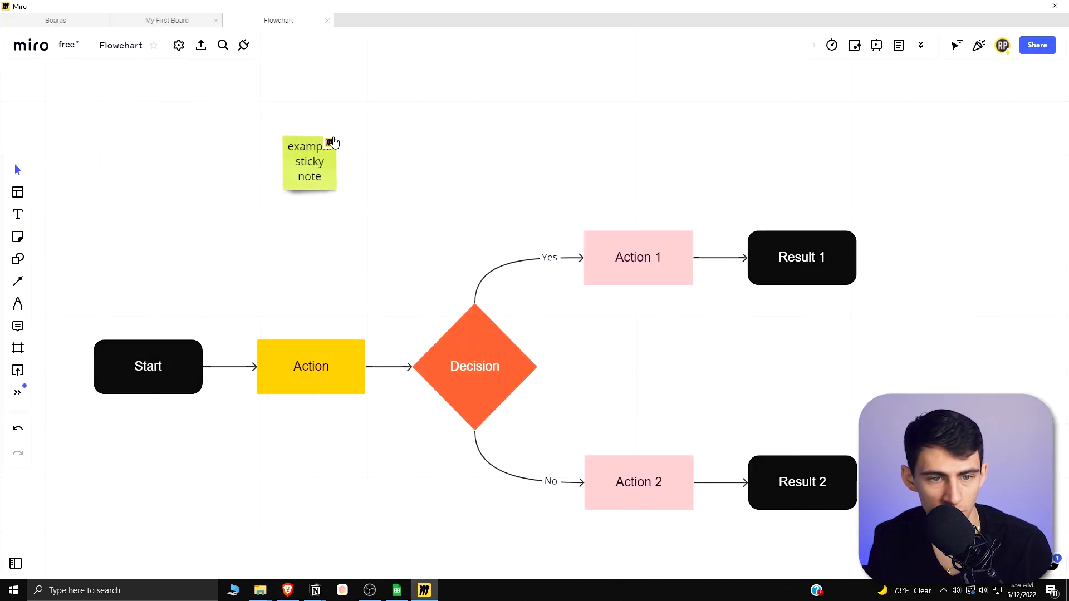
right_click(308, 161)
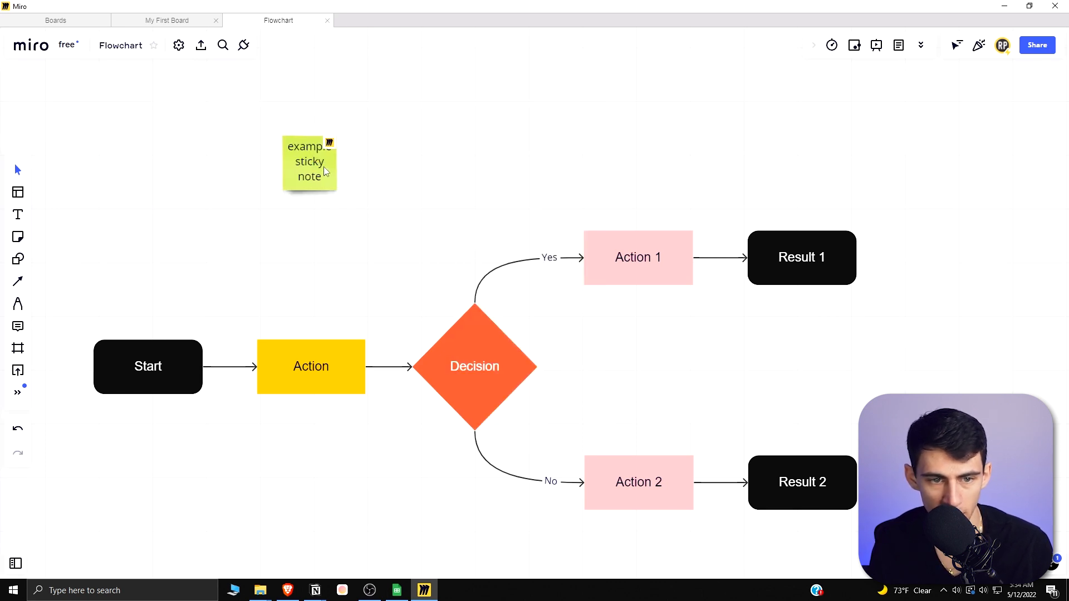
Select the linked note, view its extra options and browse its text size choices.
click(308, 164)
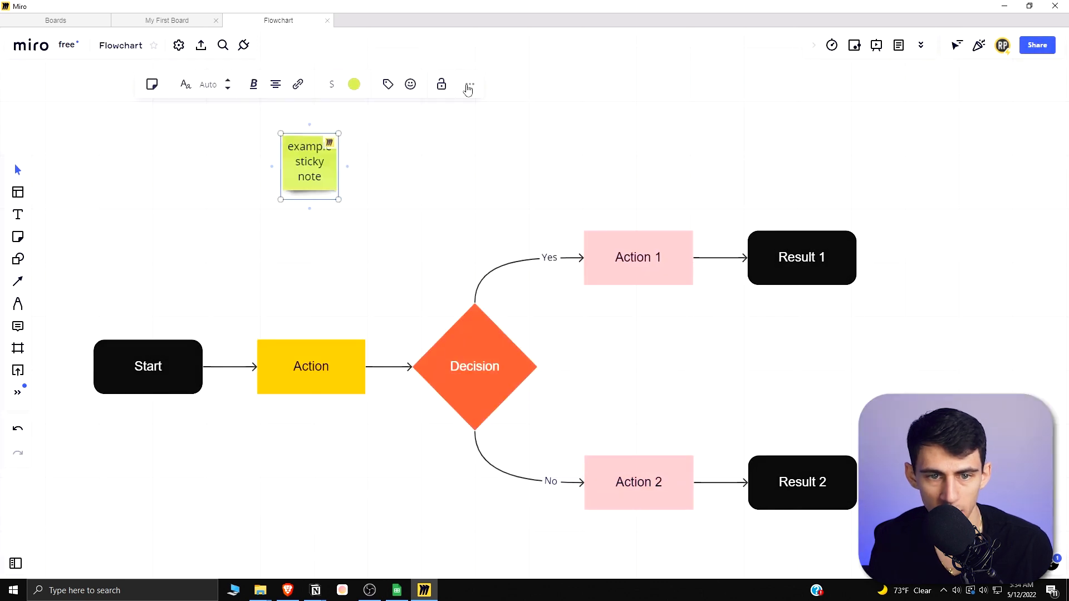
click(469, 84)
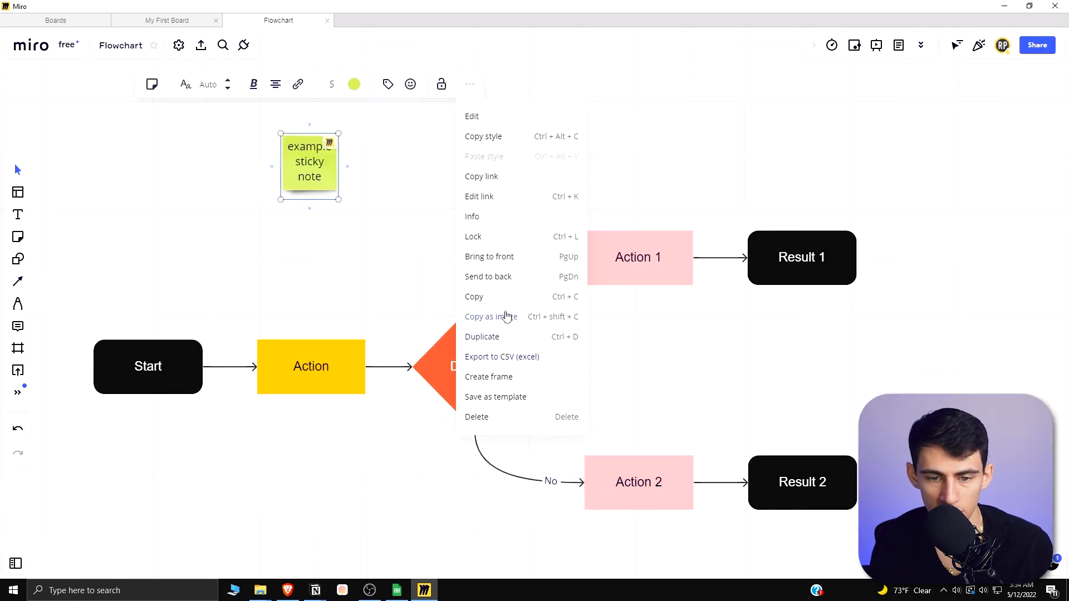
mouse_move(494, 247)
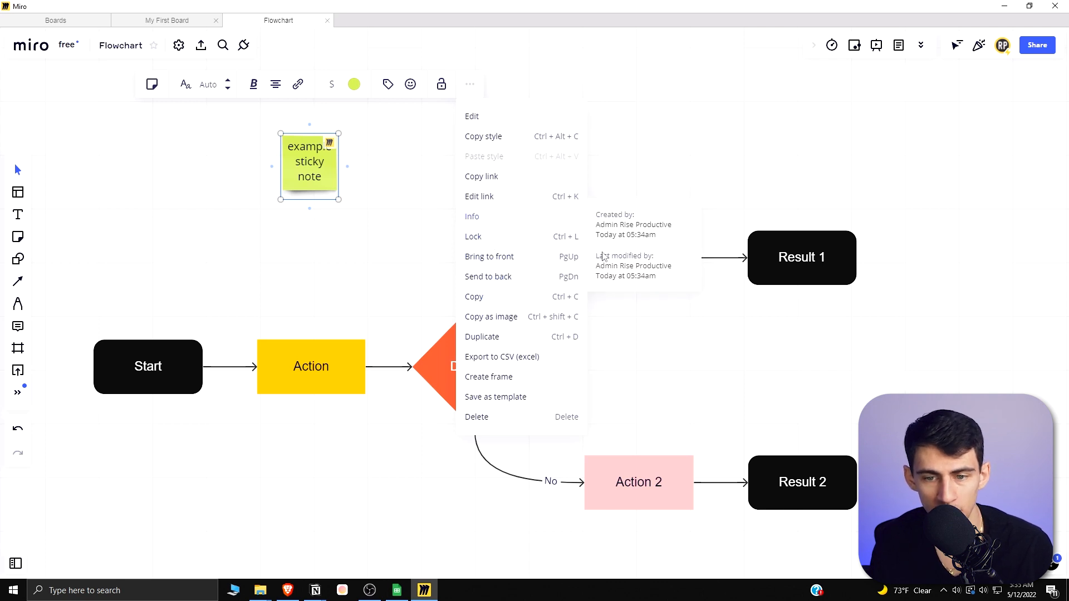
mouse_move(510, 194)
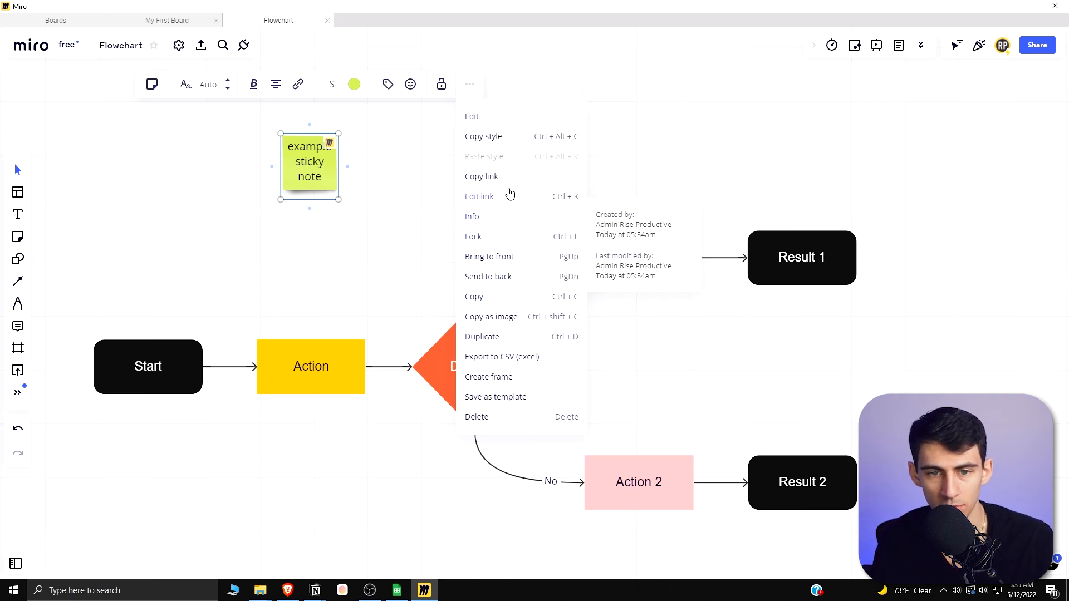
mouse_move(507, 385)
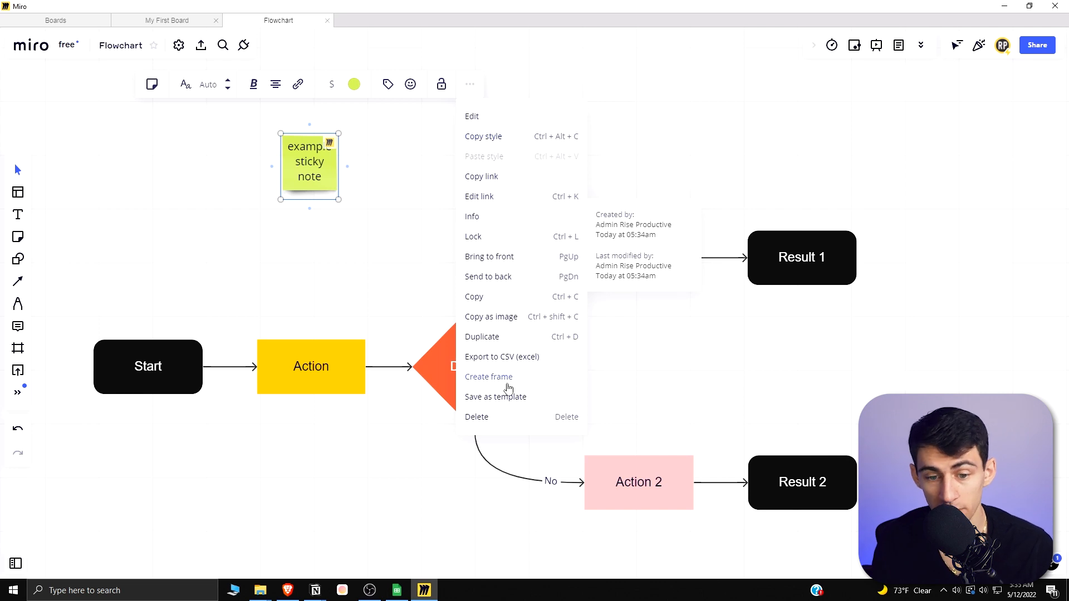
click(208, 84)
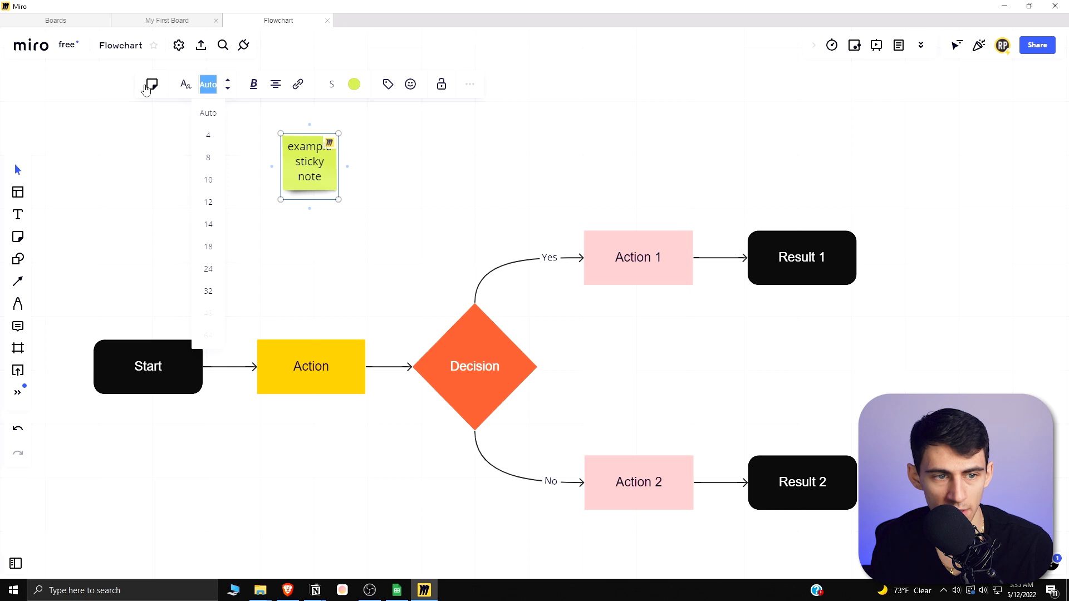
Convert the note to a speech-bubble shape and nudge it slightly down and right.
click(151, 83)
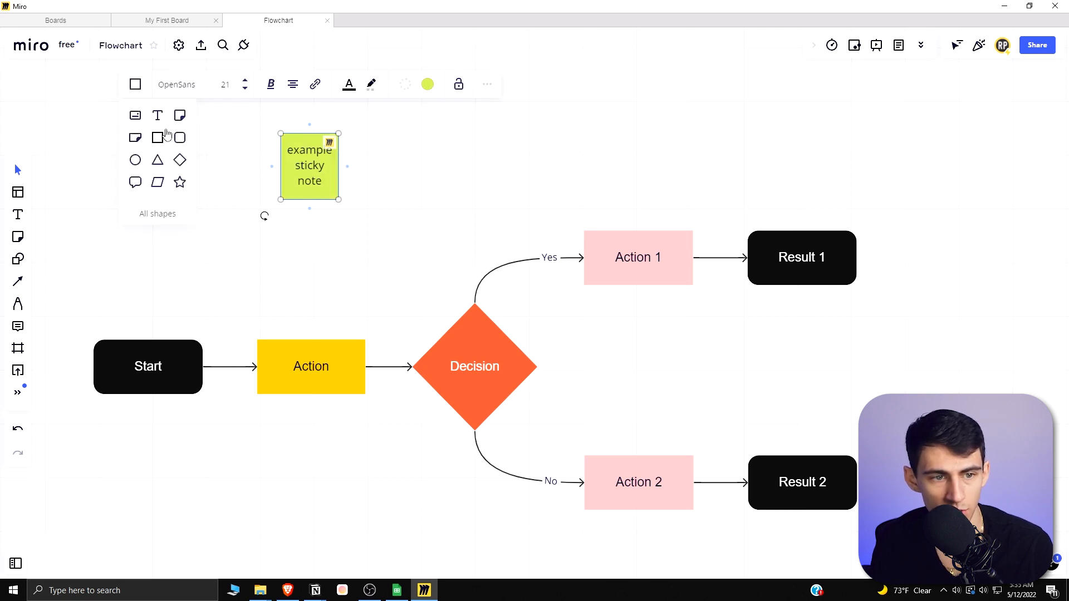
click(135, 84)
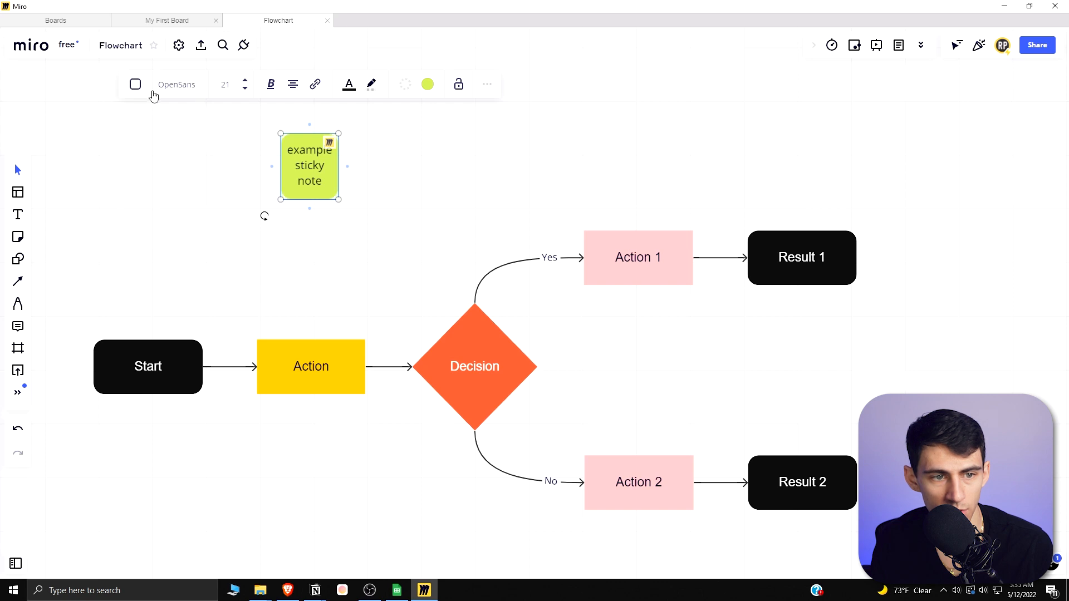
click(135, 84)
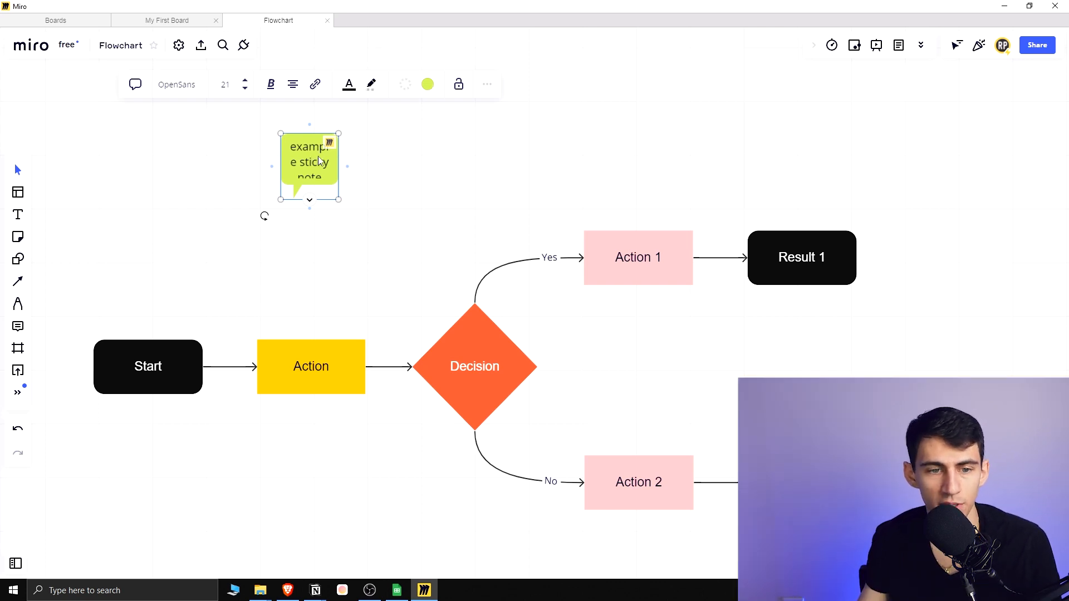
drag(308, 161, 336, 180)
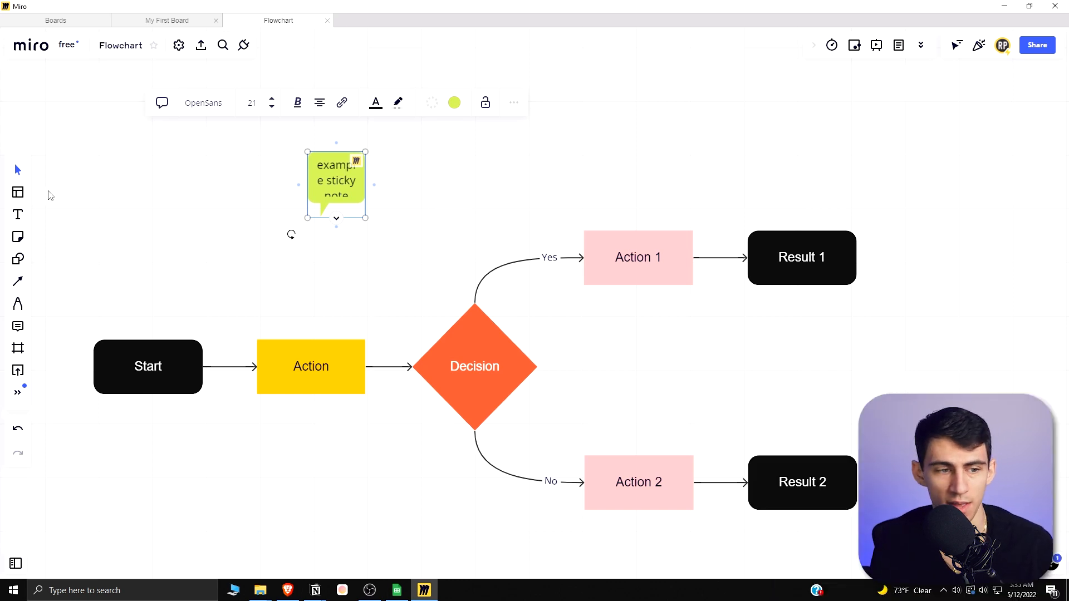
mouse_move(19, 259)
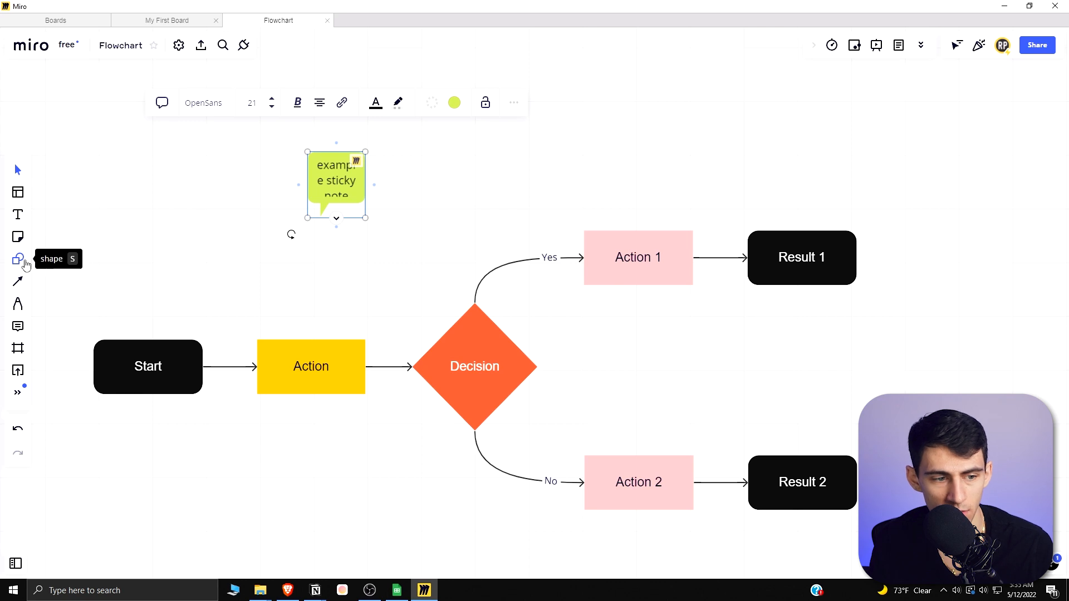
mouse_move(195, 217)
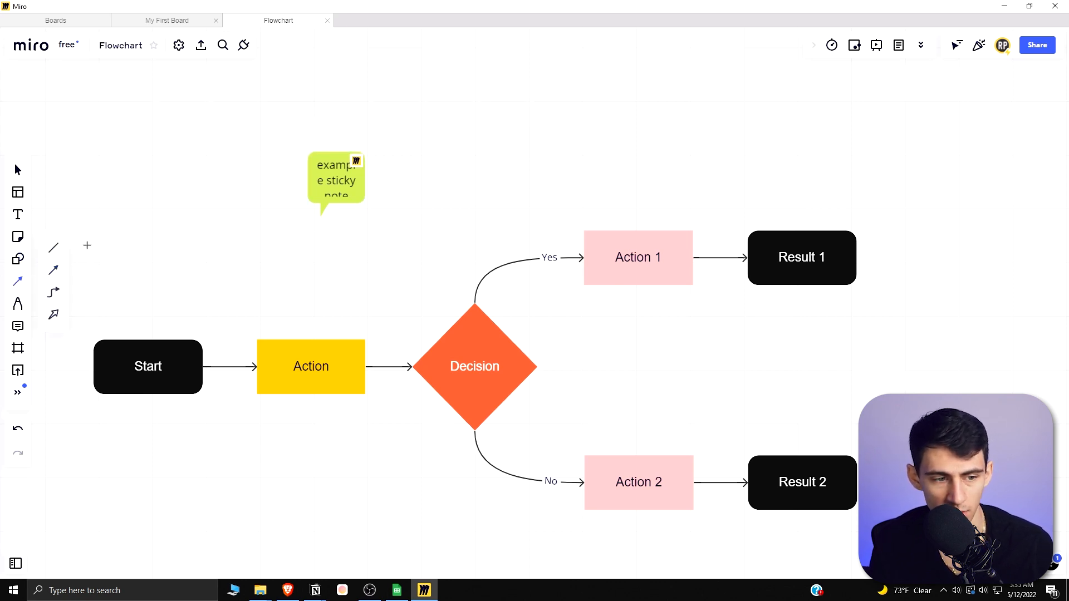
mouse_move(54, 276)
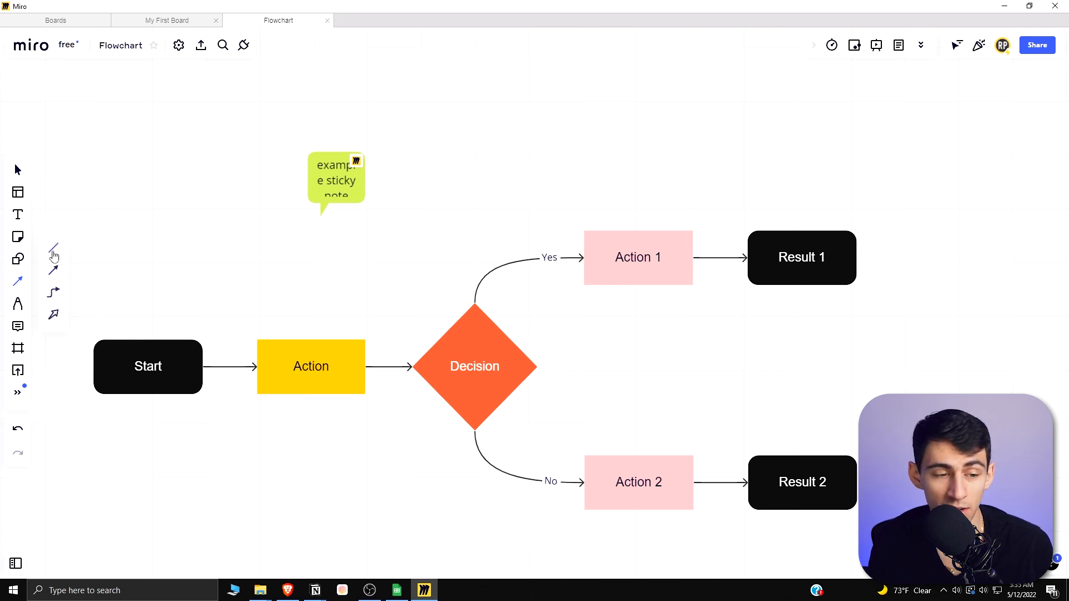
mouse_move(53, 299)
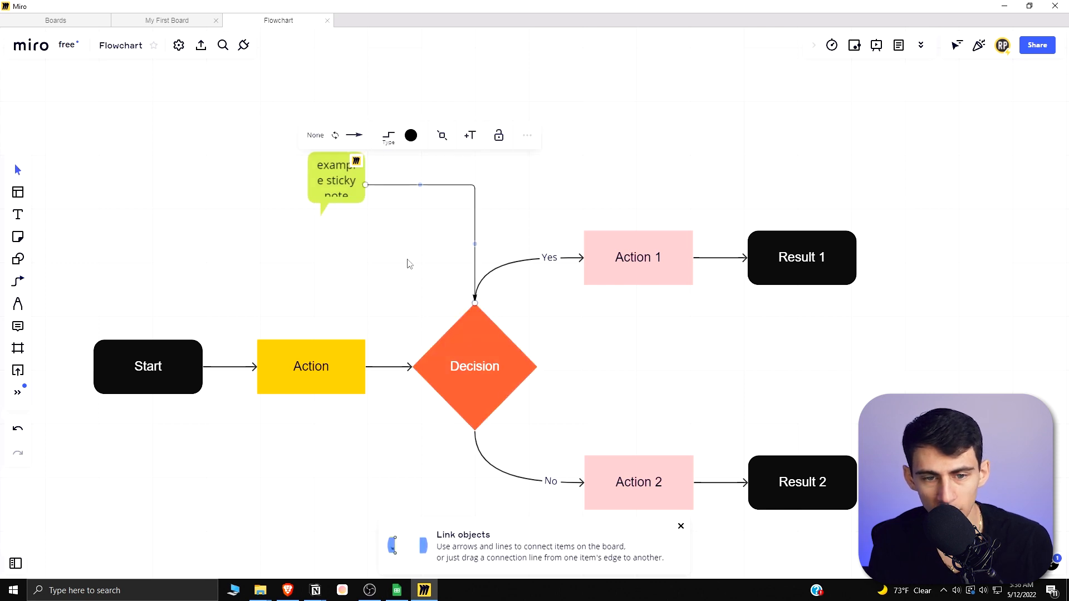
mouse_move(368, 111)
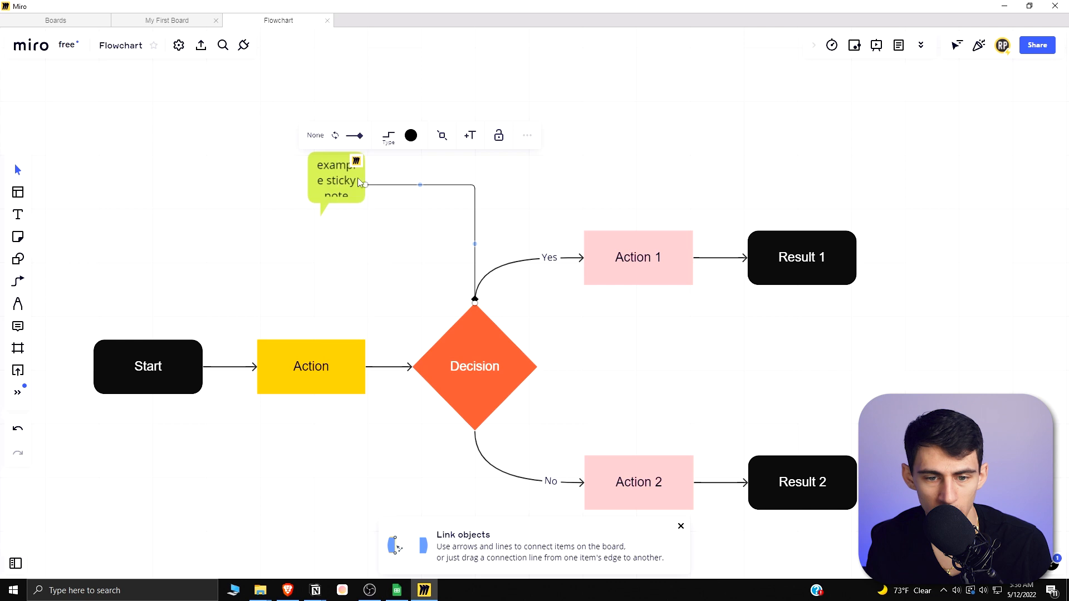
Set the connector's line type to straight and add a square shape midway along it.
click(387, 136)
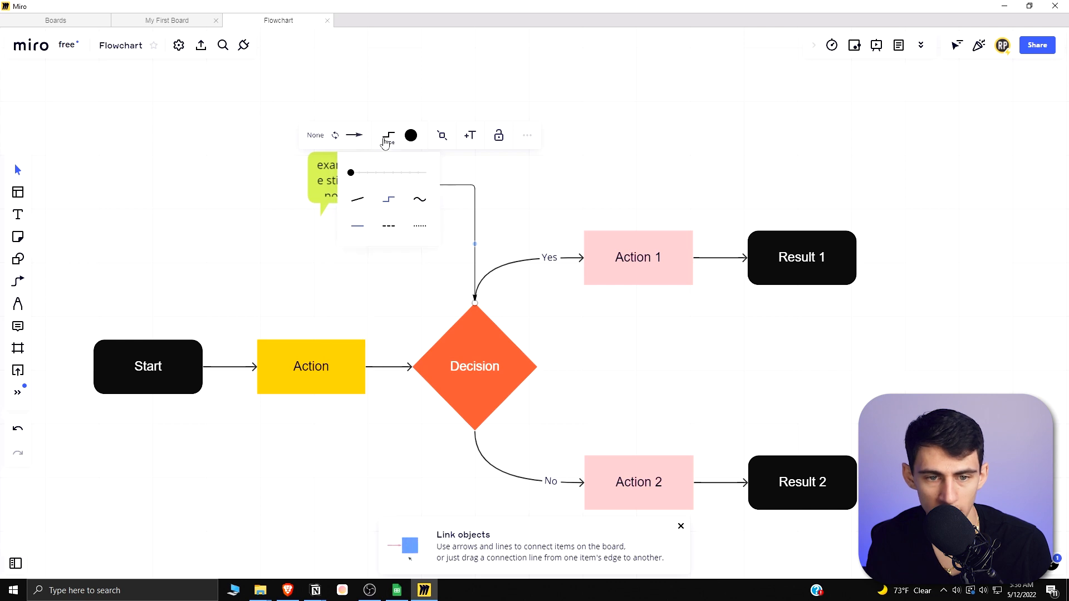
mouse_move(360, 199)
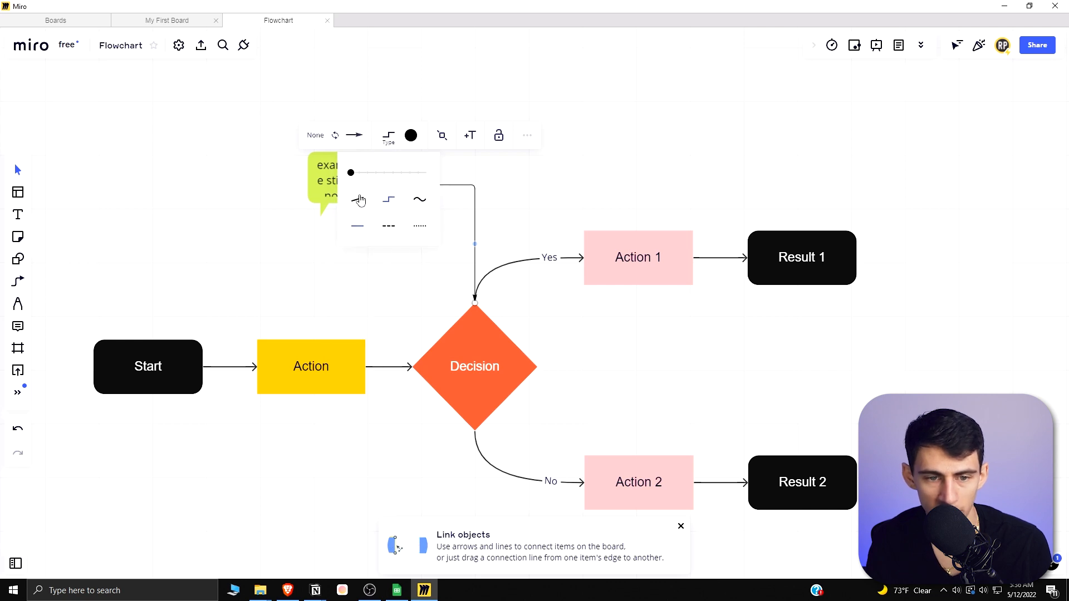
click(419, 199)
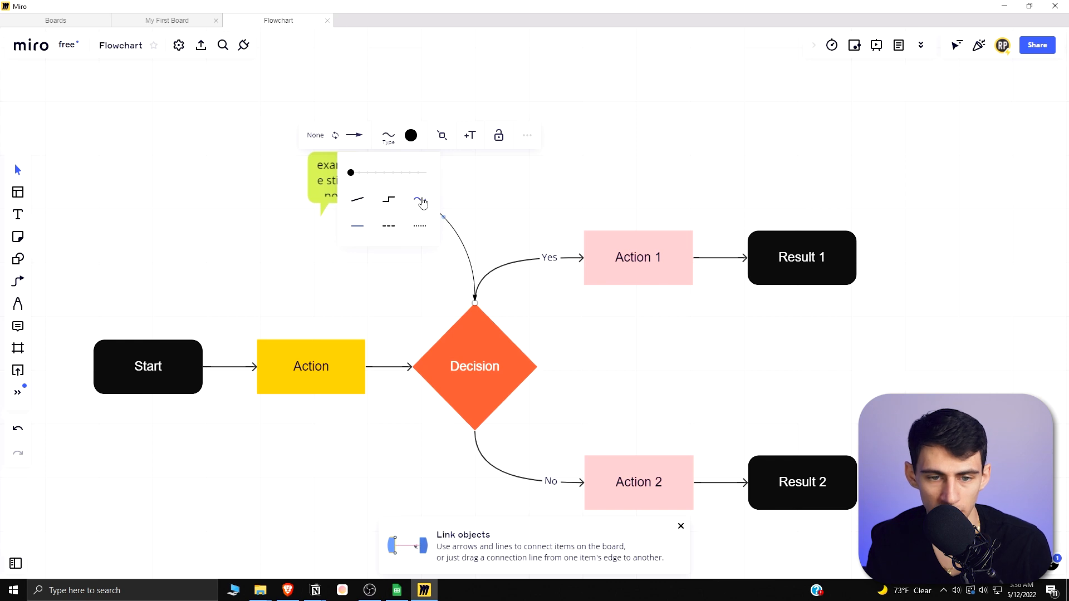
click(419, 226)
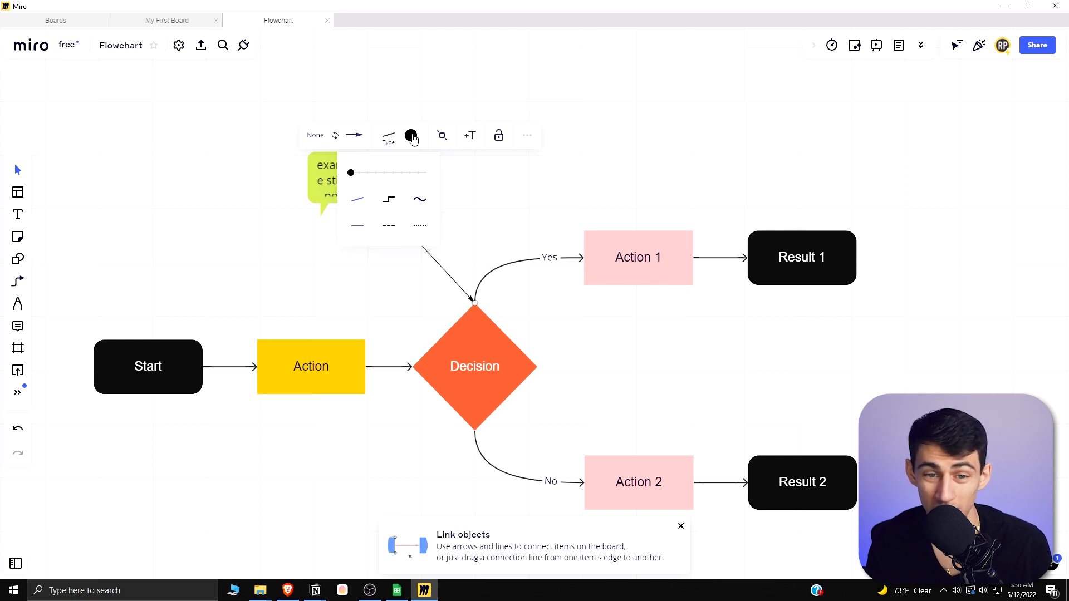
click(411, 134)
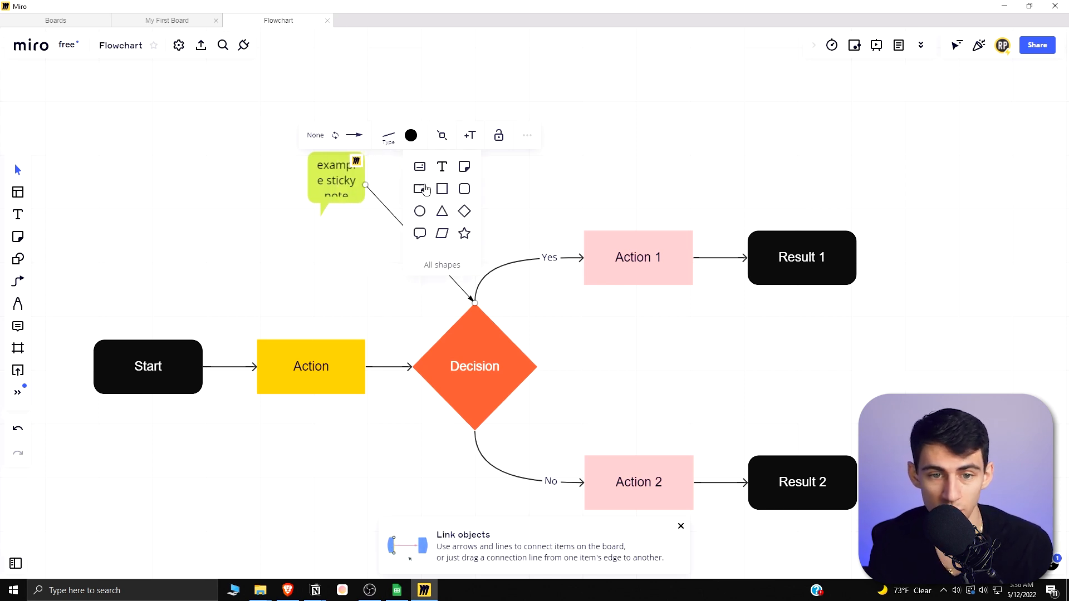
click(442, 189)
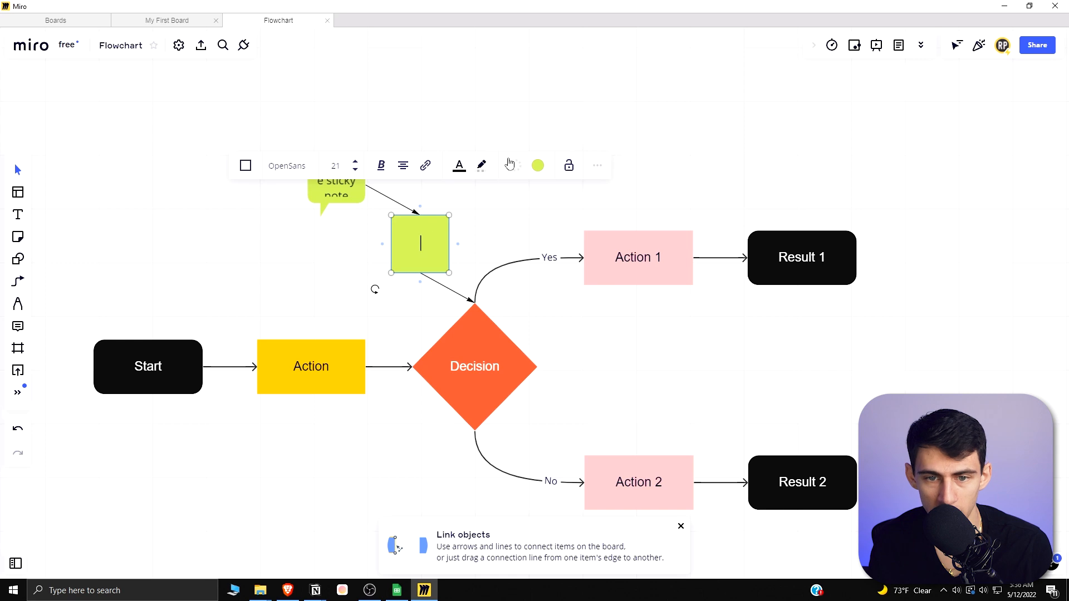
mouse_move(486, 212)
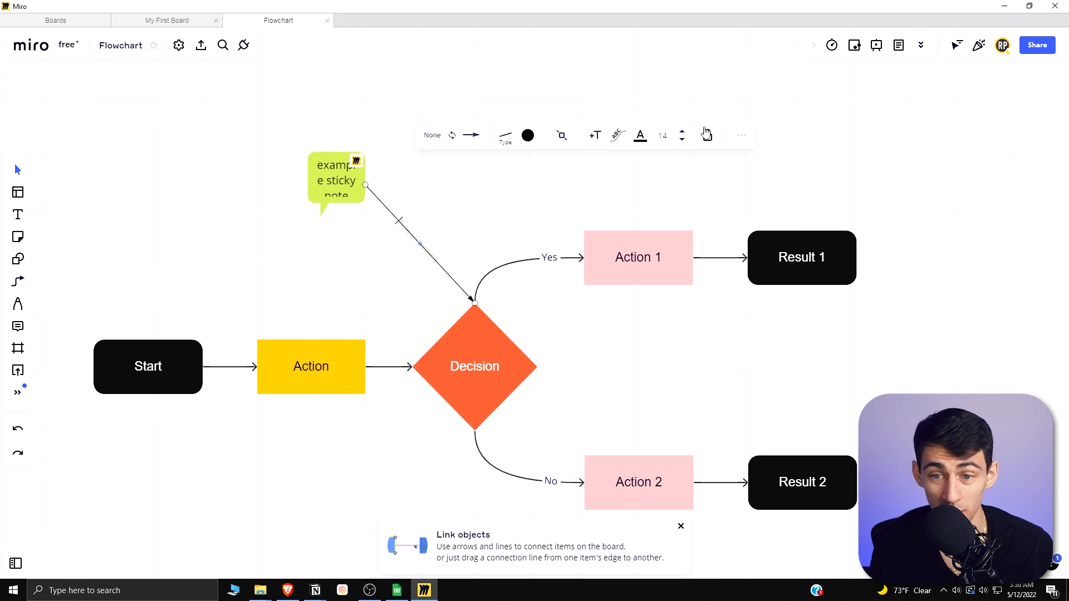
click(575, 174)
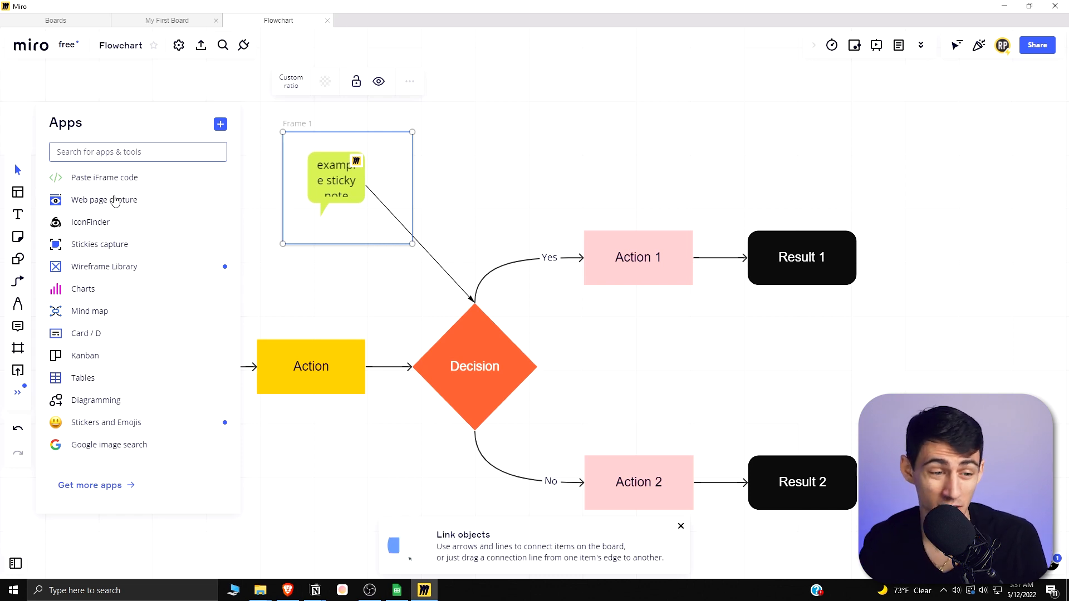
mouse_move(93, 338)
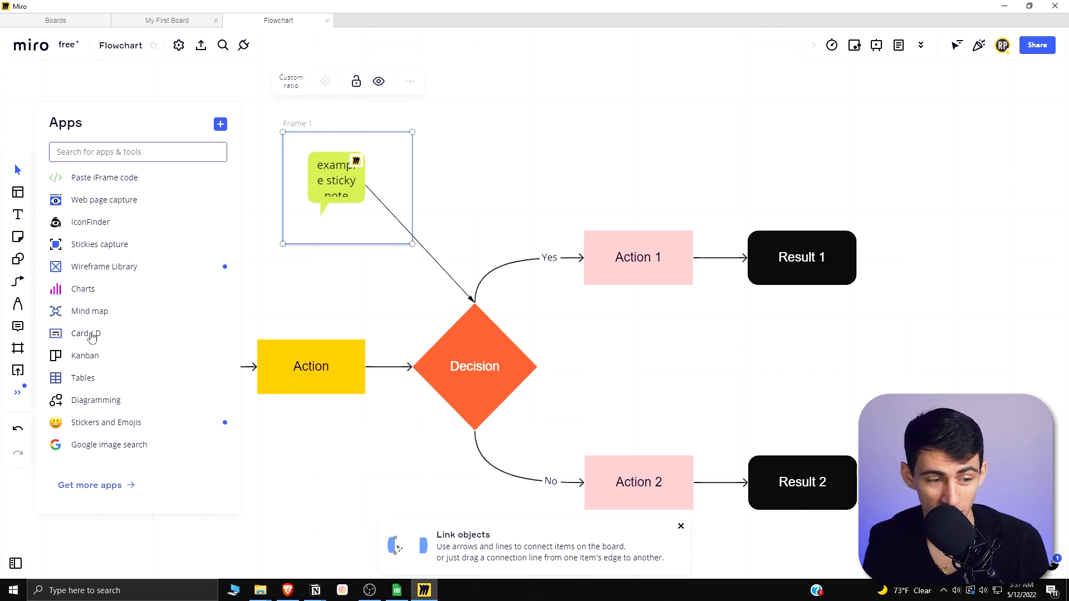
click(234, 117)
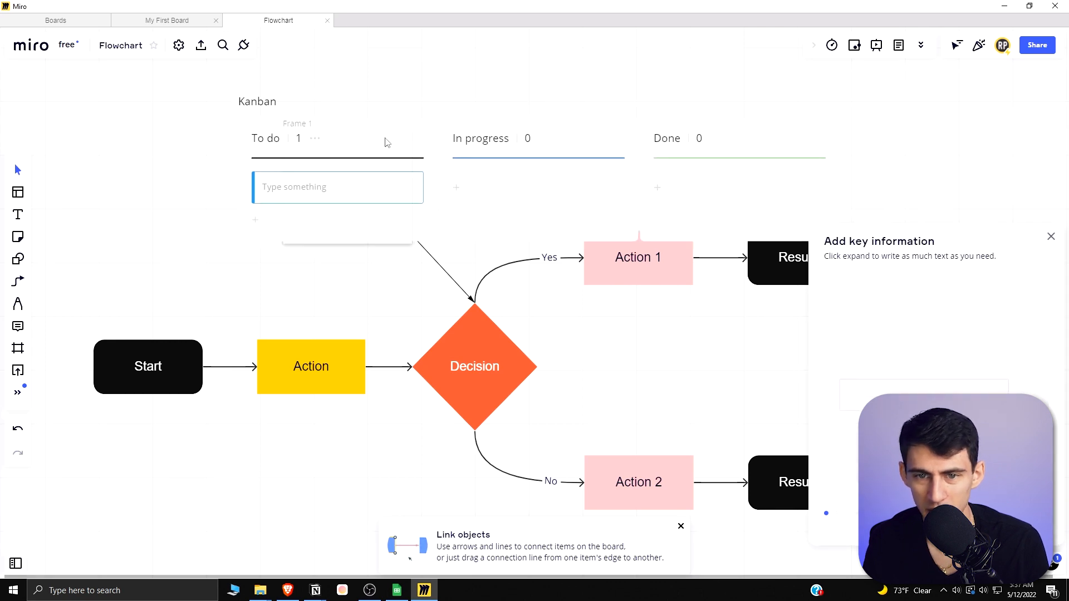
text(Identify test launch parameters)
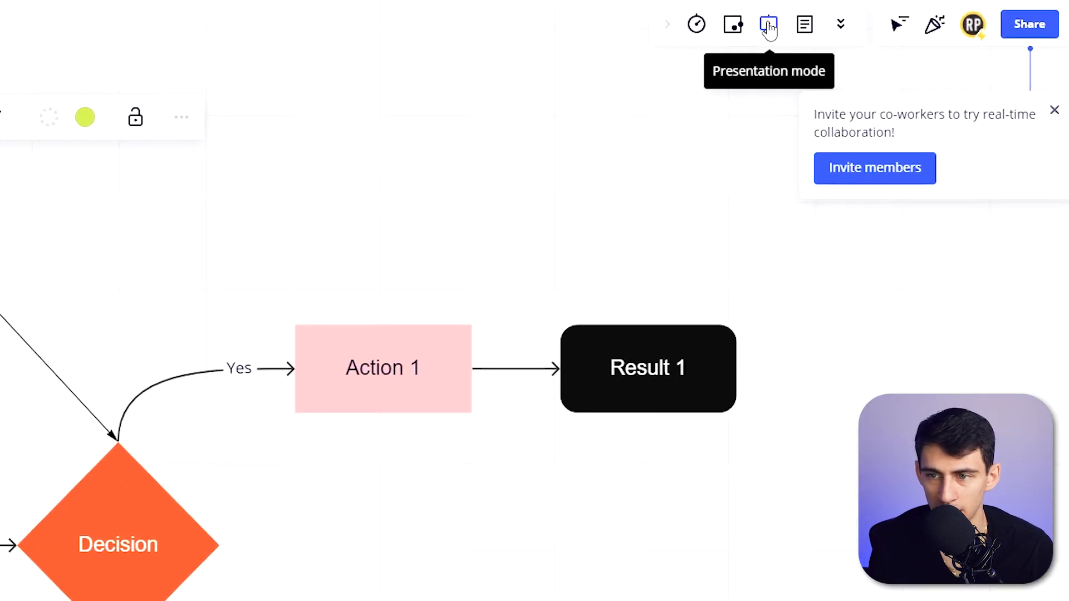
Try presentation mode and the side note, then reveal the extra chat and video collaboration tools.
click(769, 24)
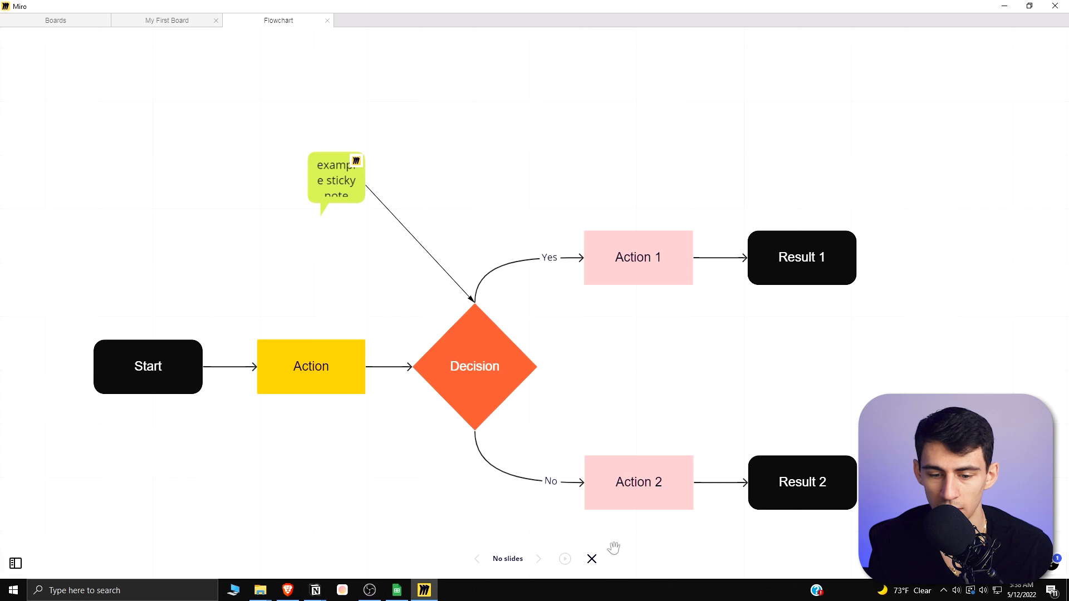
click(591, 558)
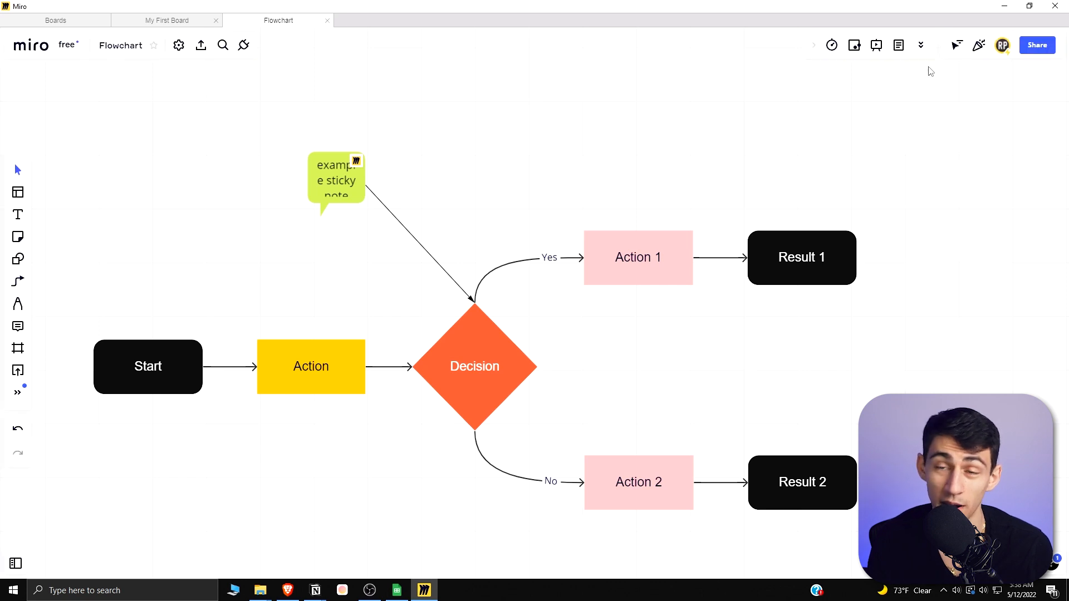
mouse_move(899, 44)
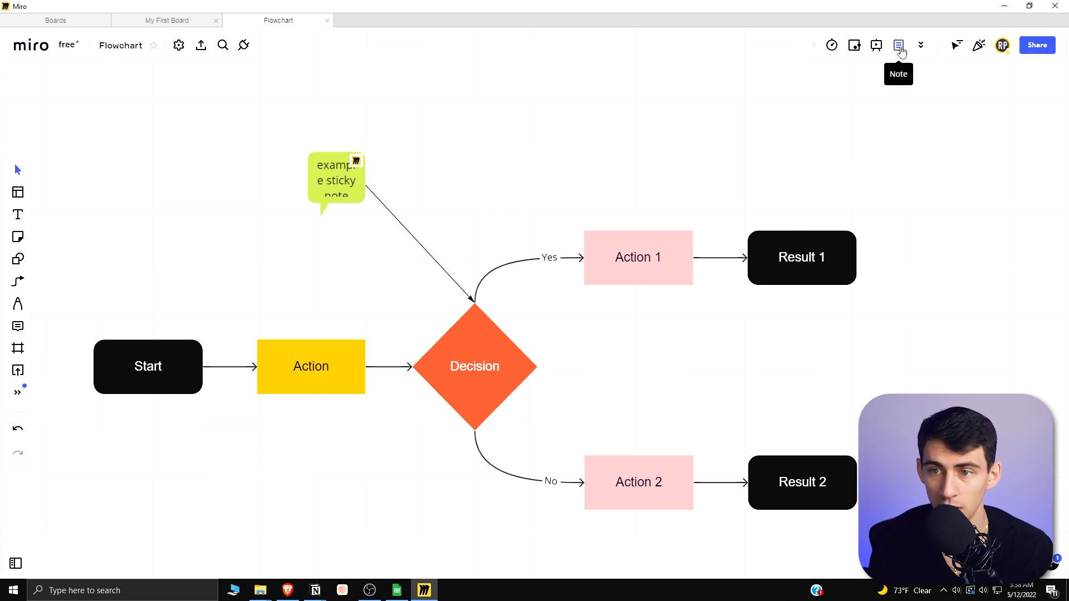
click(900, 45)
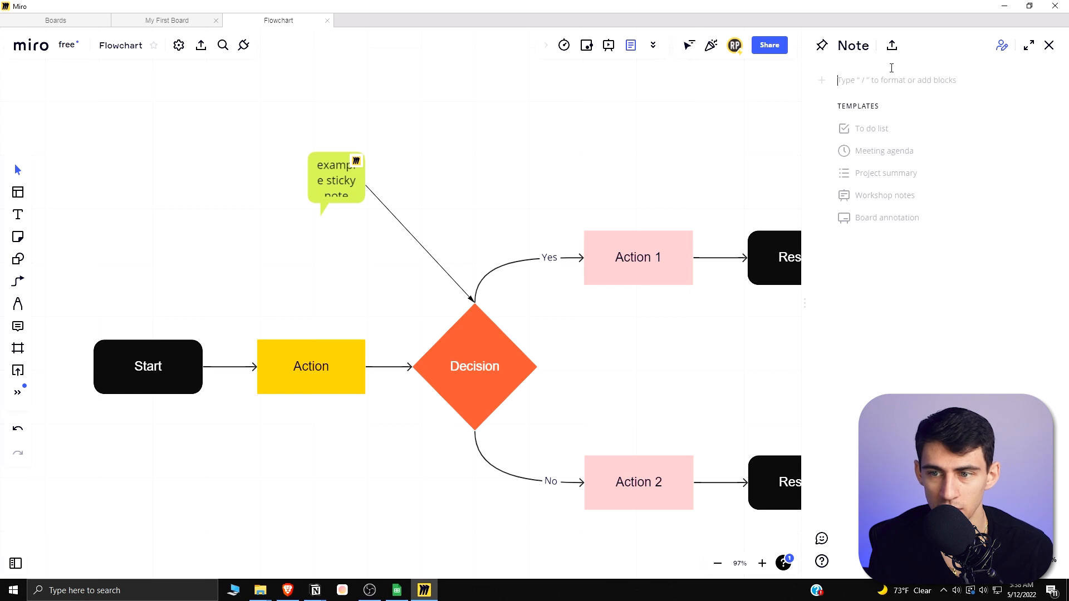
click(1049, 45)
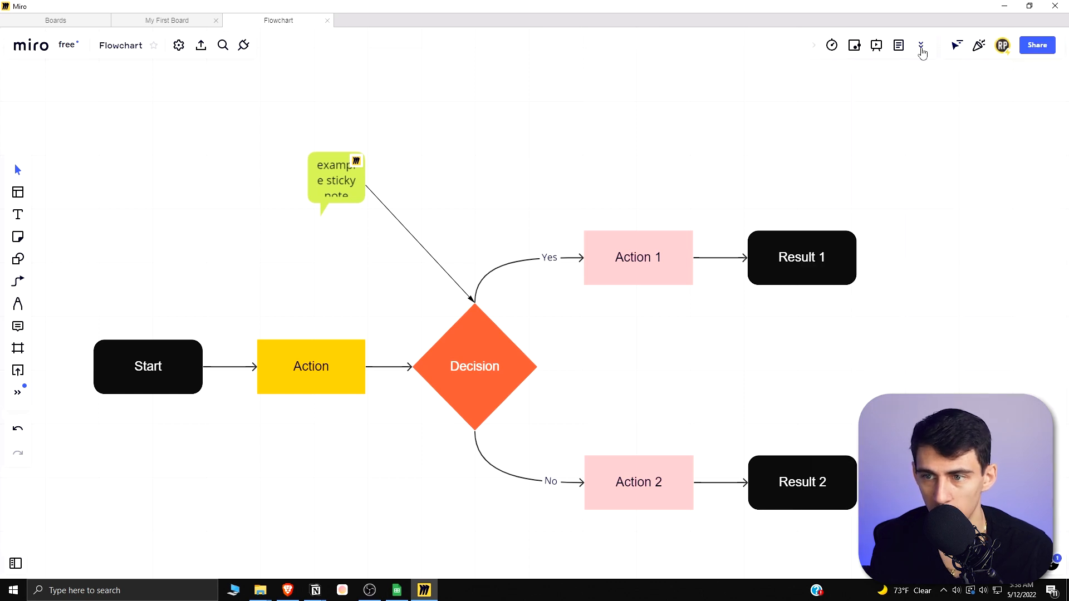
click(921, 45)
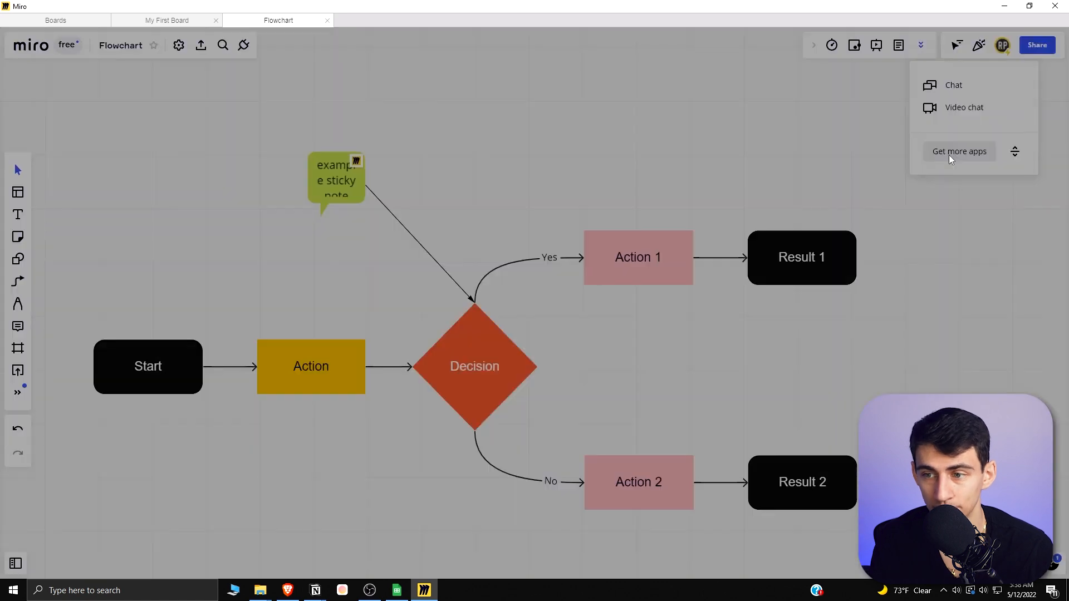
Browse and close the more-apps marketplace, then dismiss the paid-plan upgrade notice.
click(959, 152)
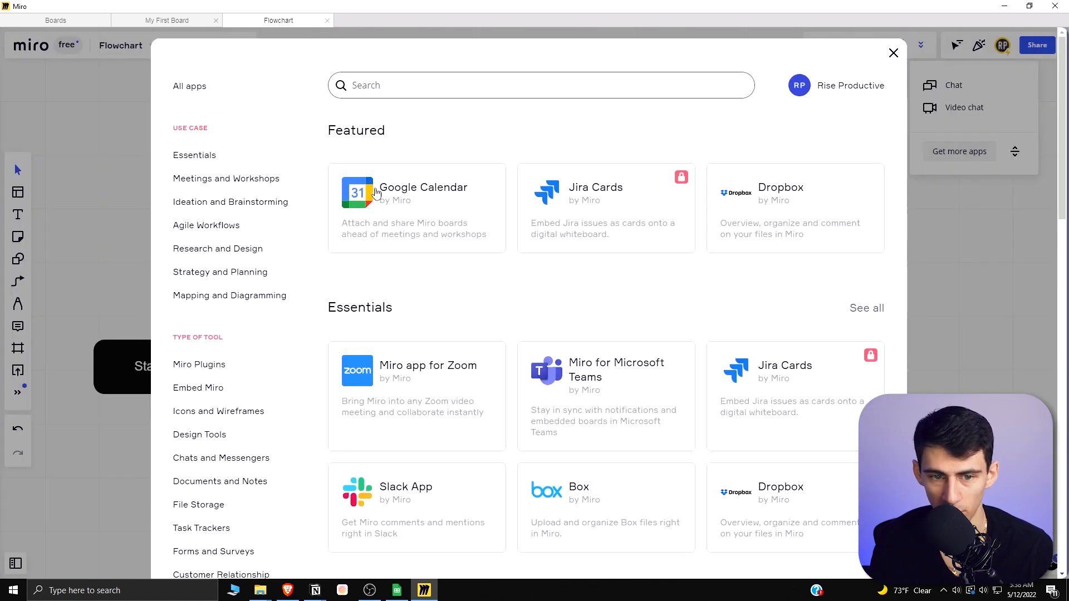
mouse_move(812, 161)
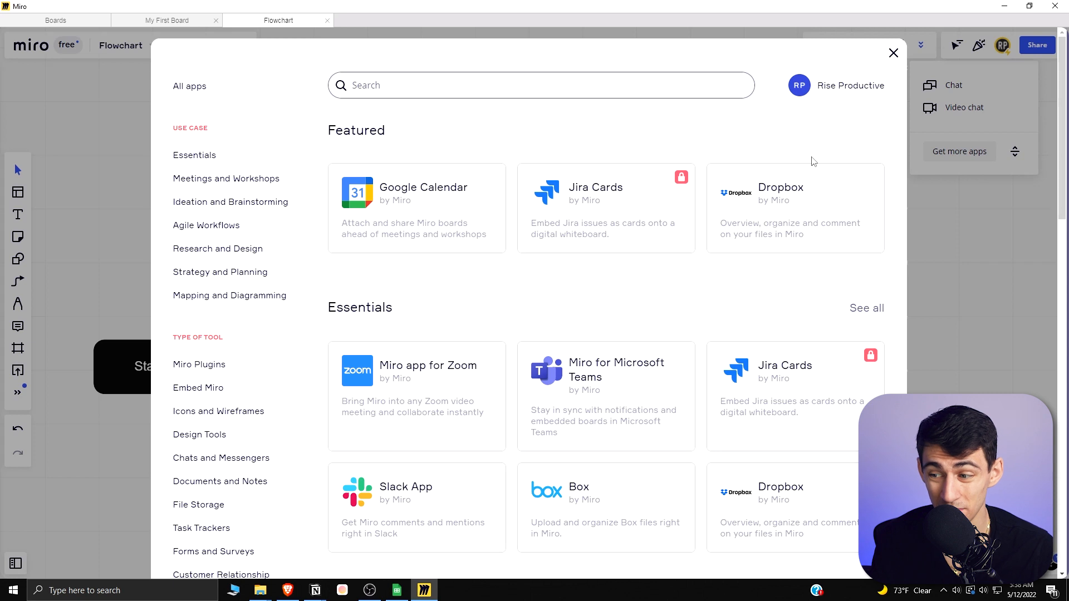
click(893, 53)
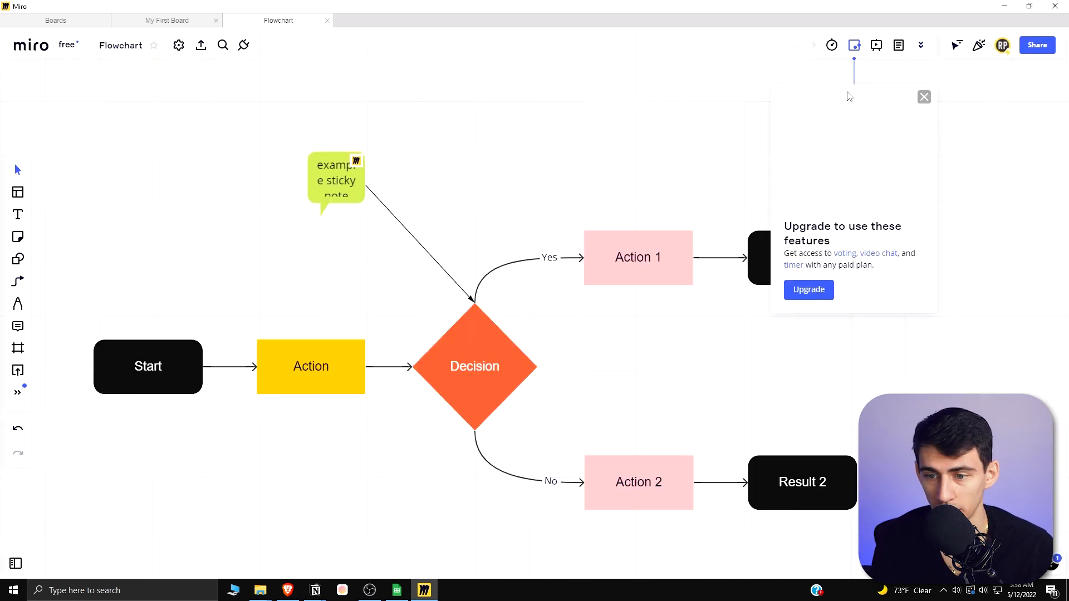
click(877, 45)
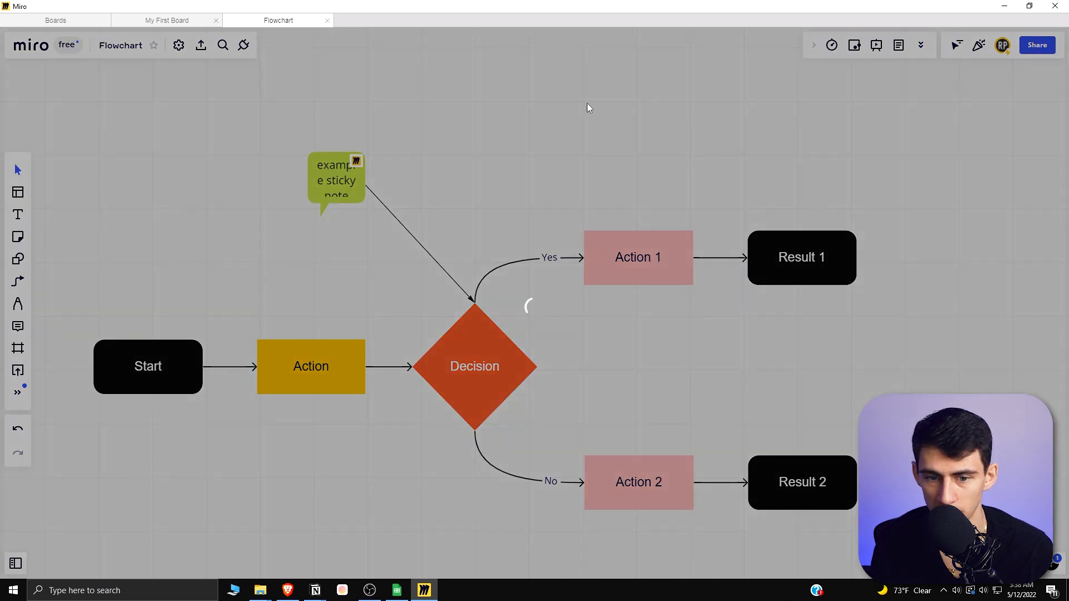
Set 'Anyone with the link' to Can view in the Share dialog and close it.
click(1037, 44)
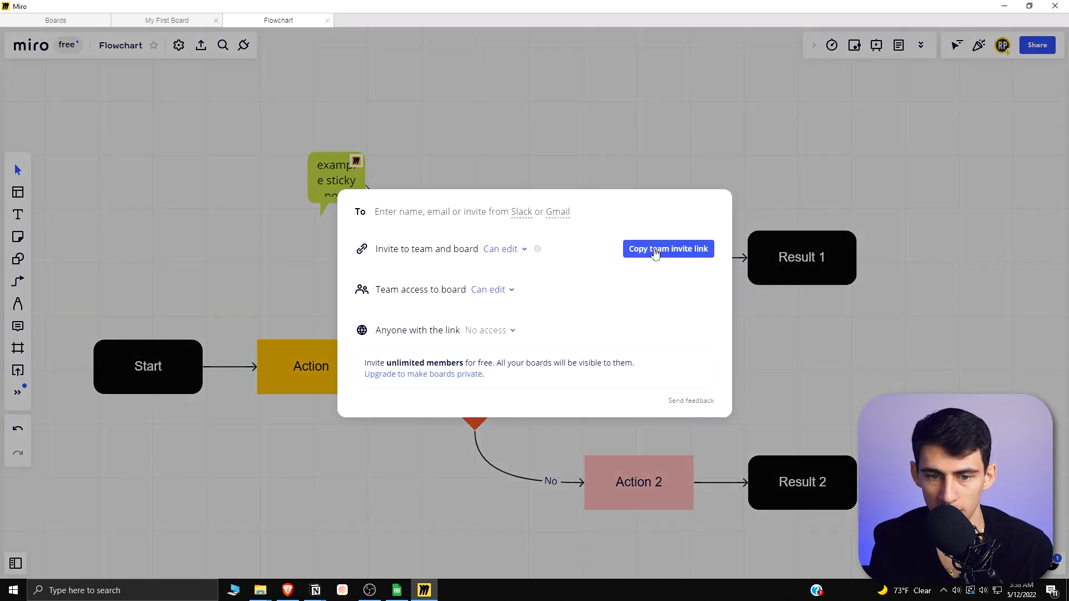
click(490, 330)
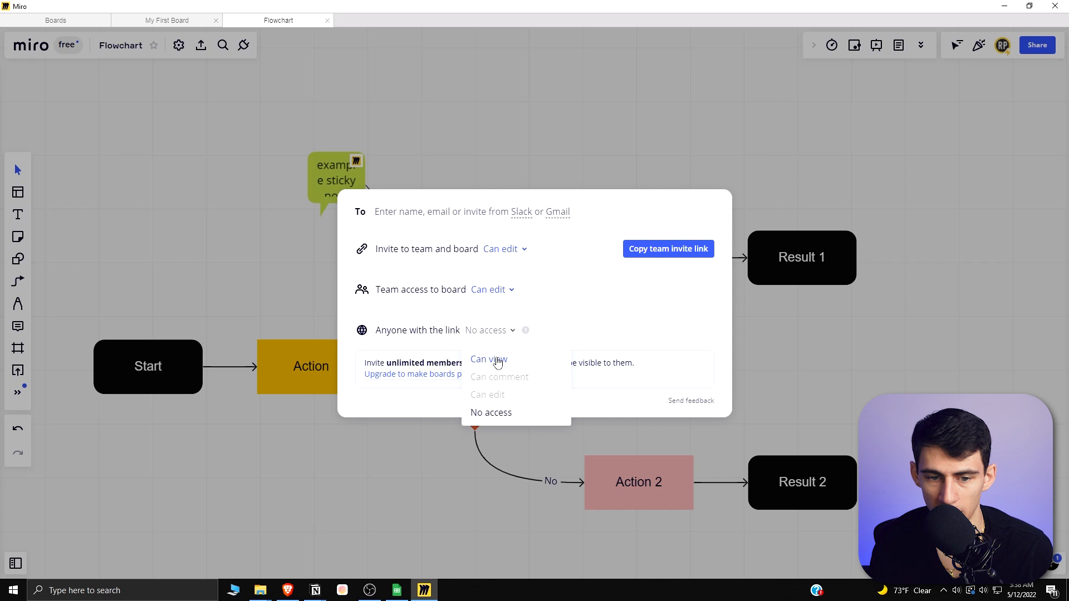
click(487, 360)
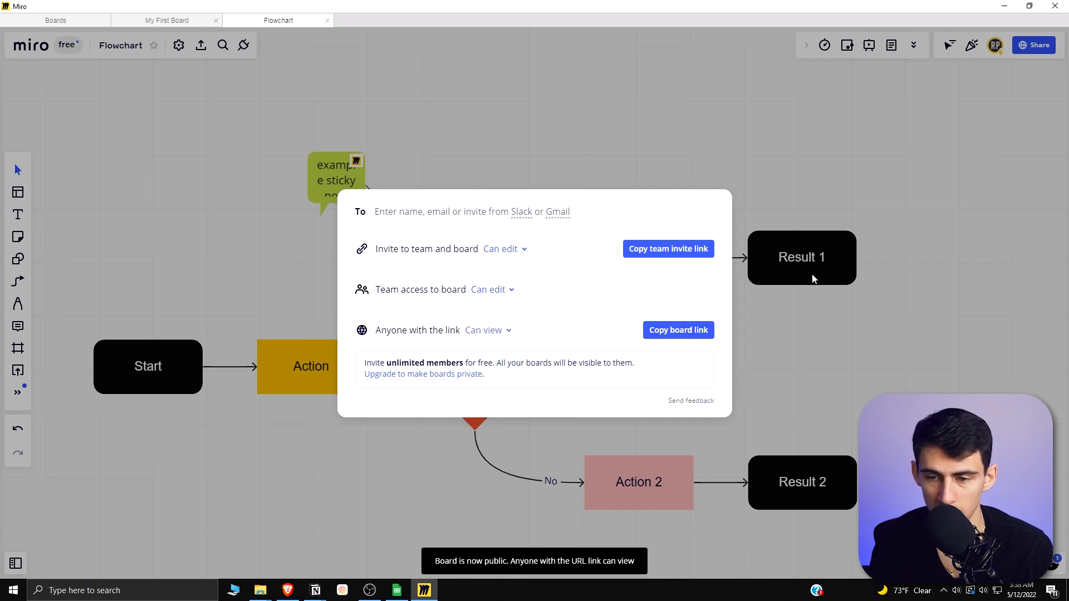
click(912, 44)
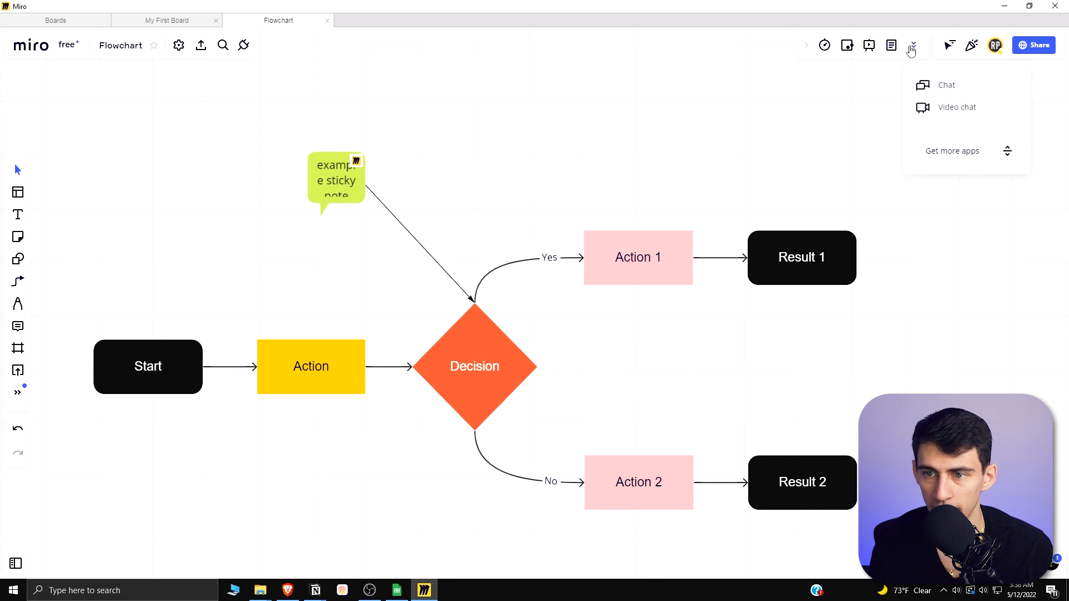
Browse the Get more apps marketplace and open the Google Calendar app card.
click(952, 150)
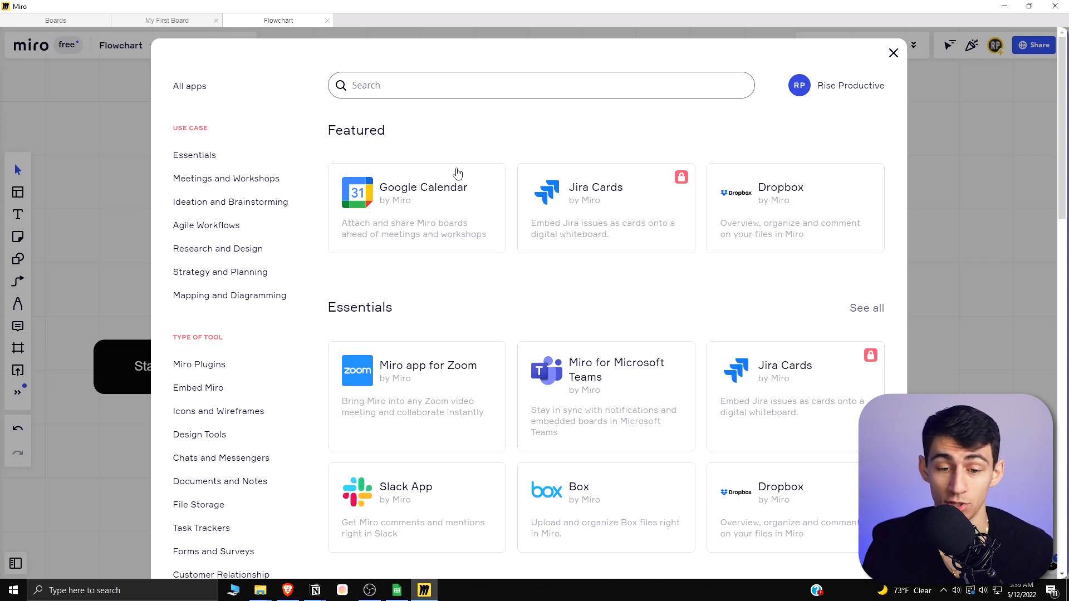
mouse_move(455, 196)
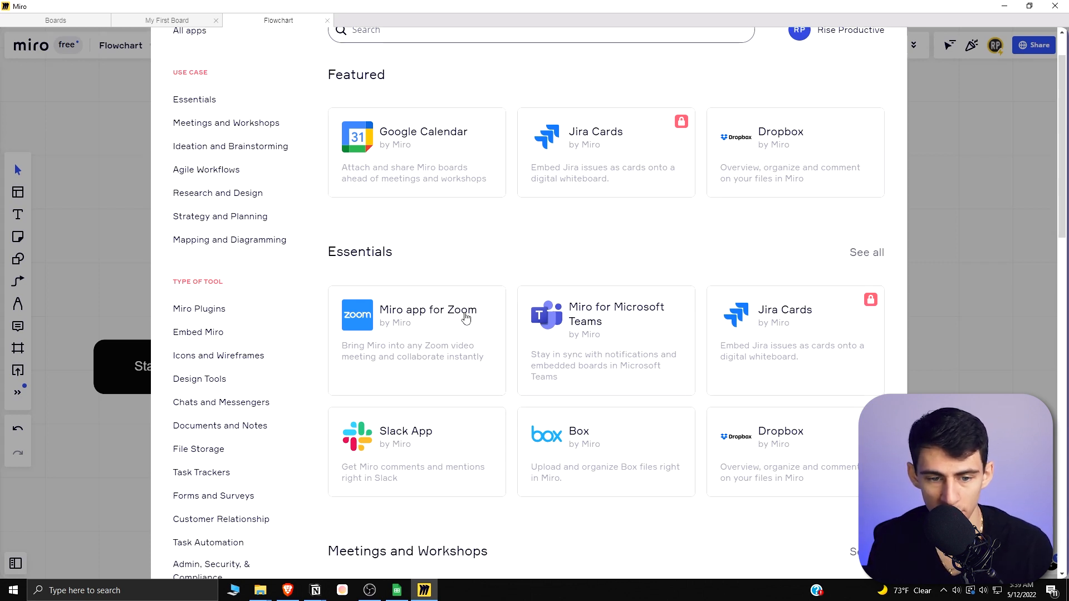
mouse_move(444, 353)
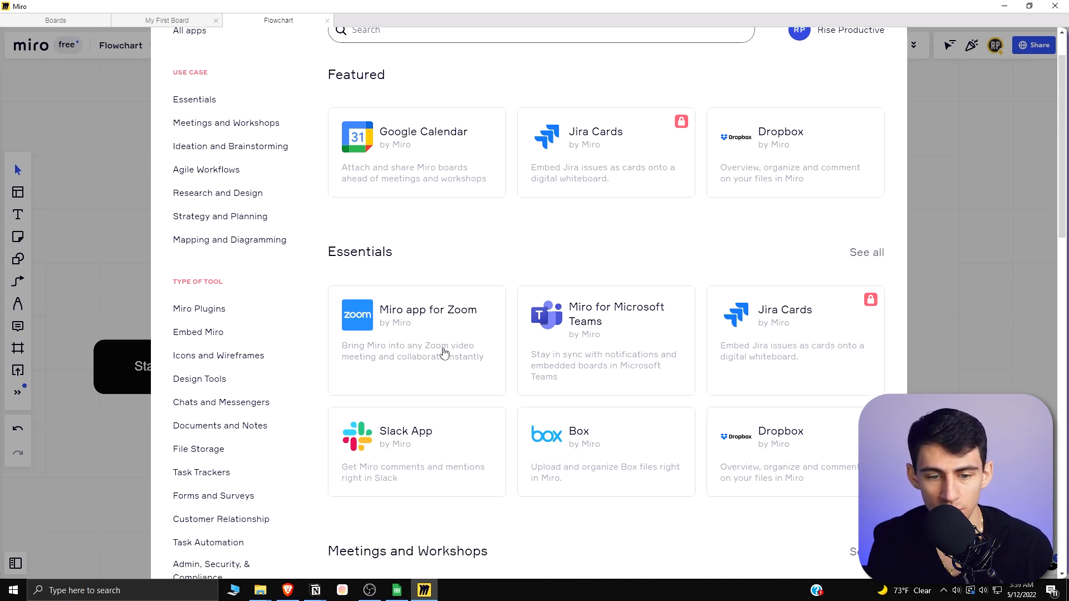
mouse_move(537, 276)
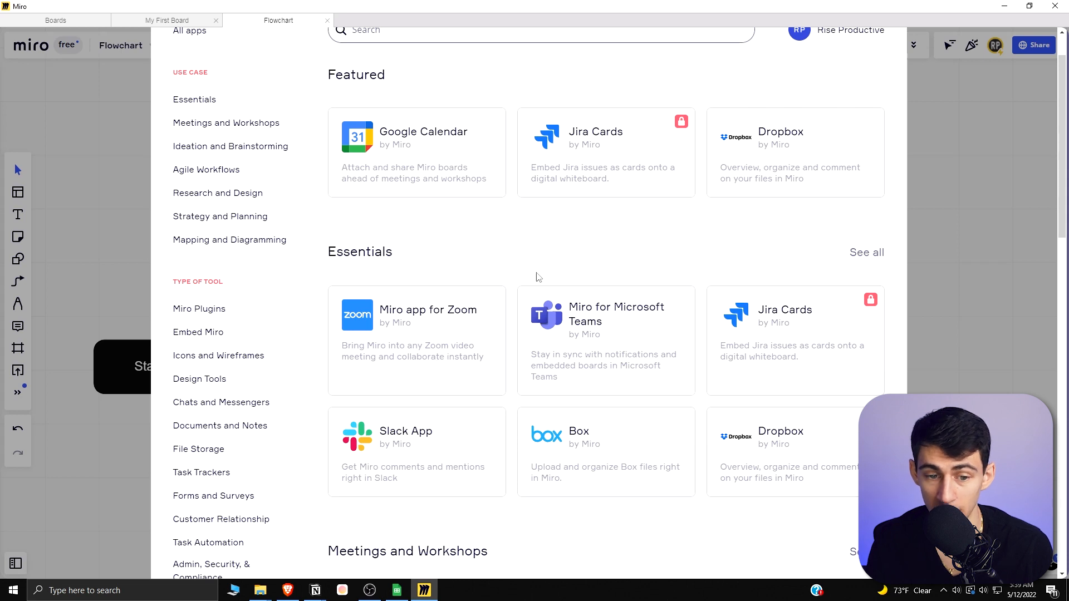
mouse_move(559, 271)
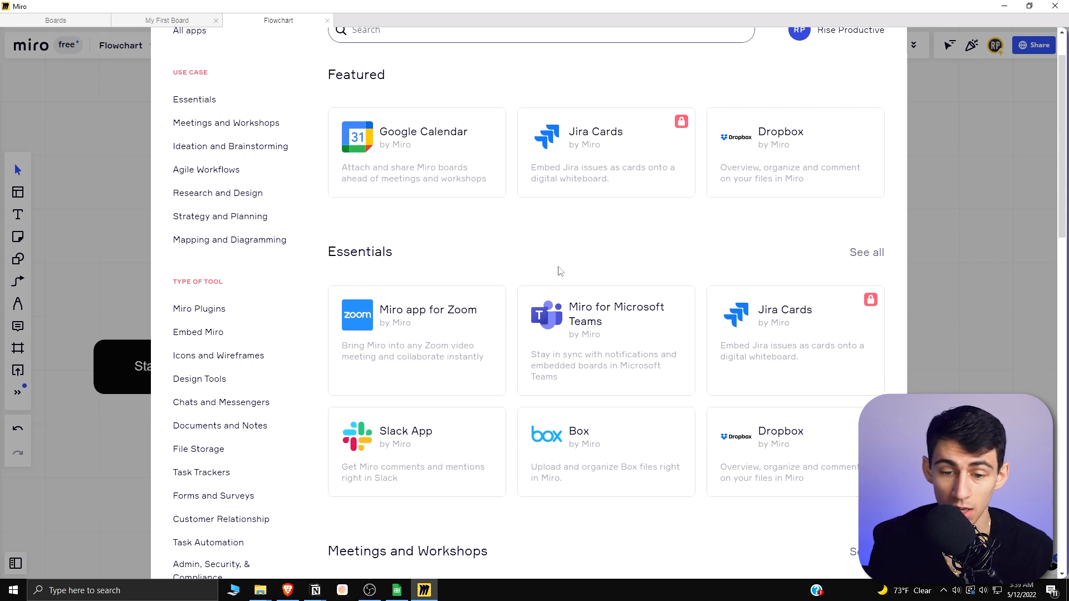
mouse_move(661, 347)
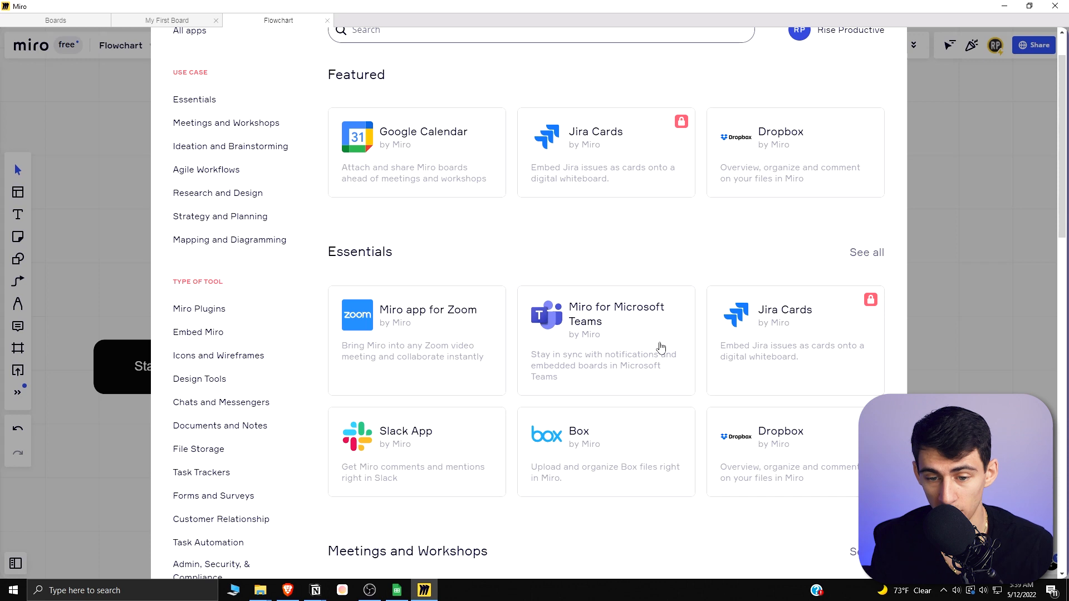
scroll(down, 3)
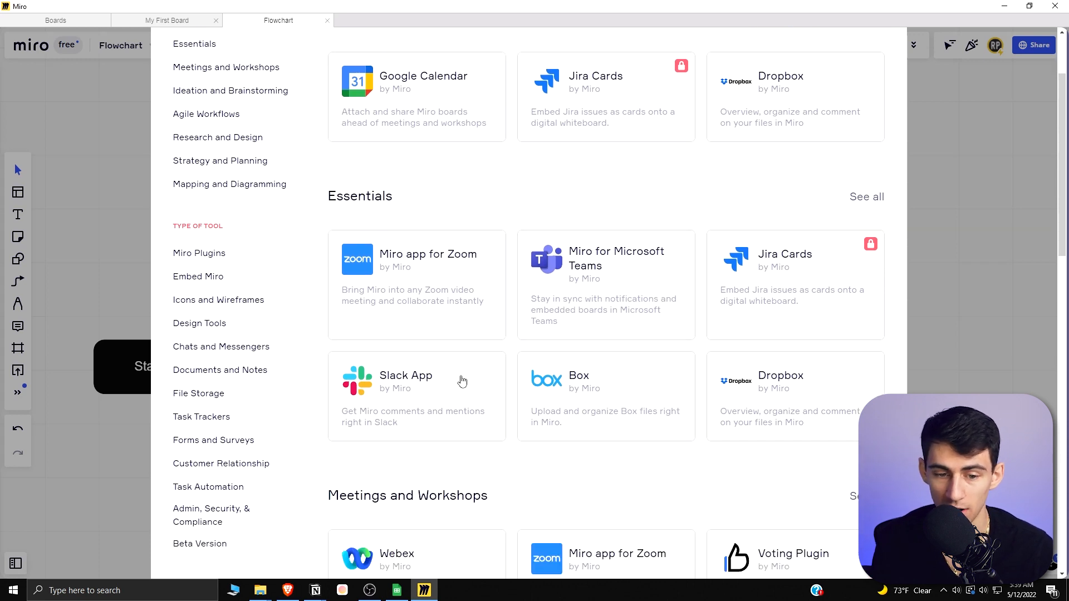
mouse_move(408, 378)
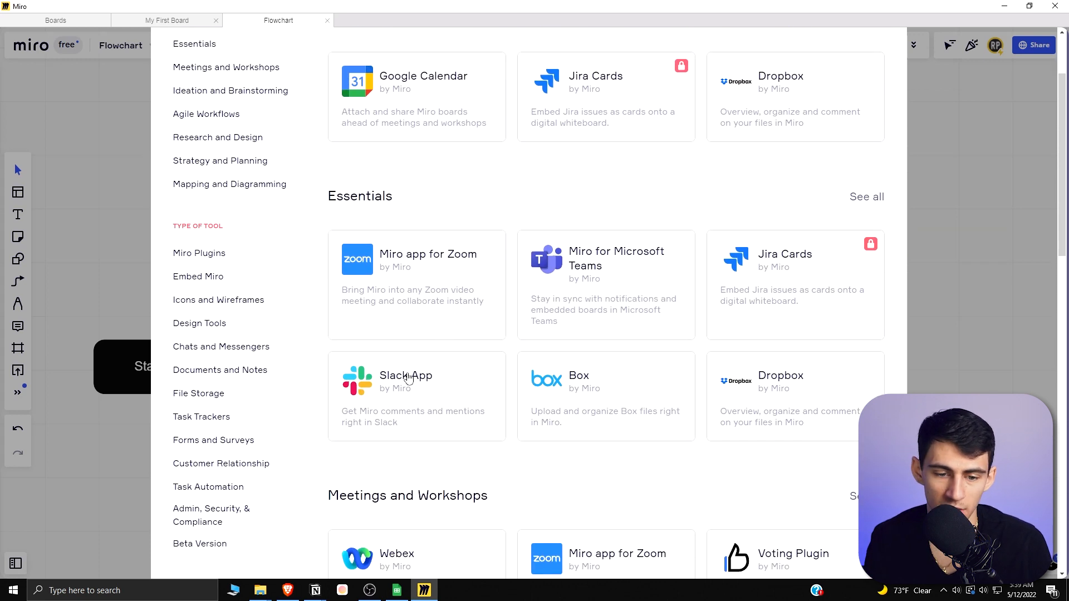
scroll(down, 3)
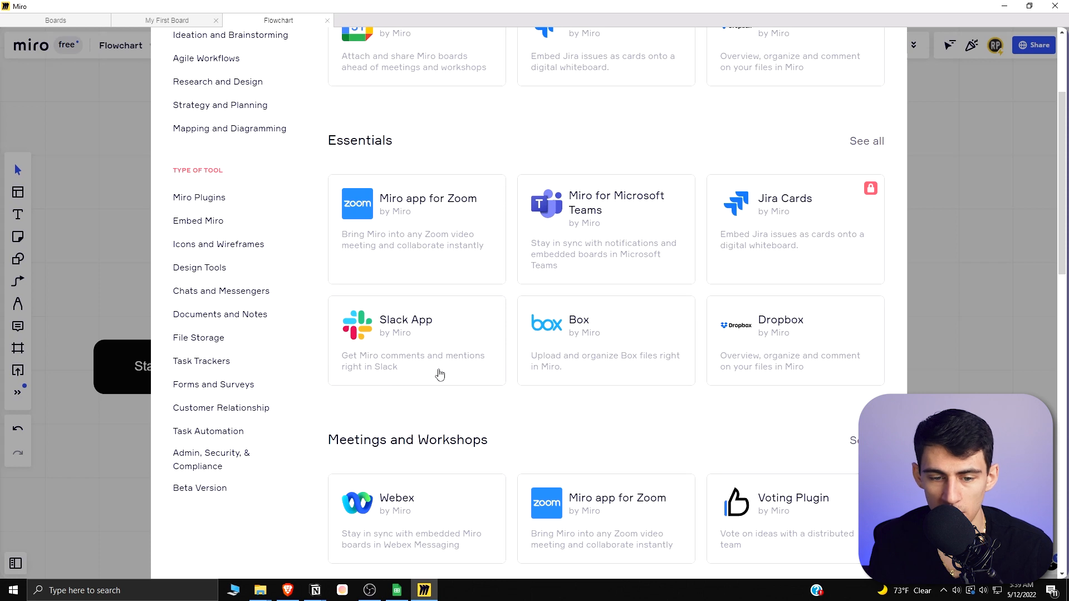
scroll(down, 3)
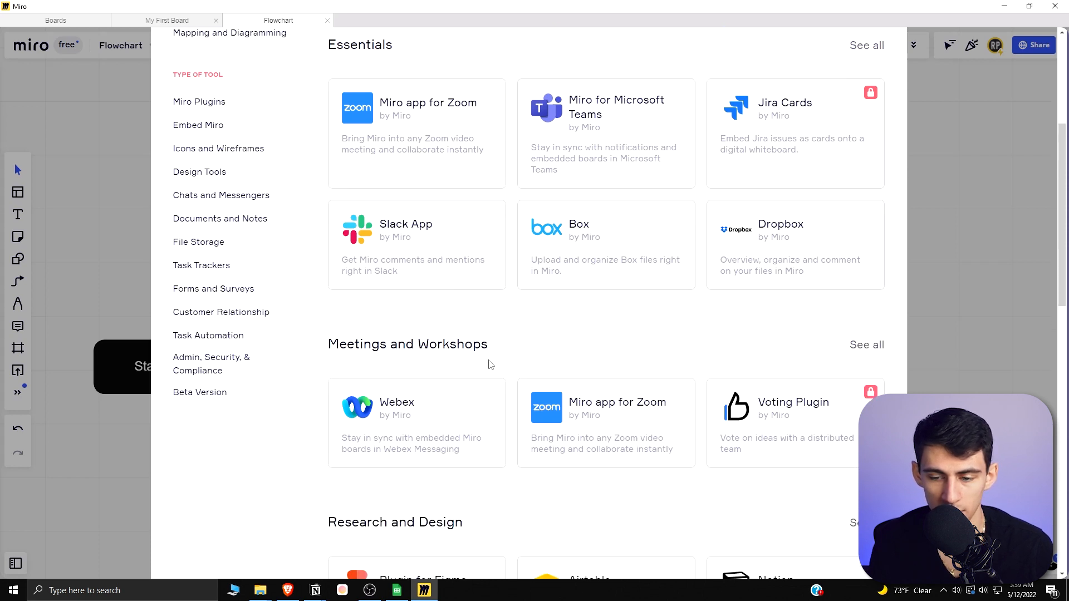
scroll(down, 3)
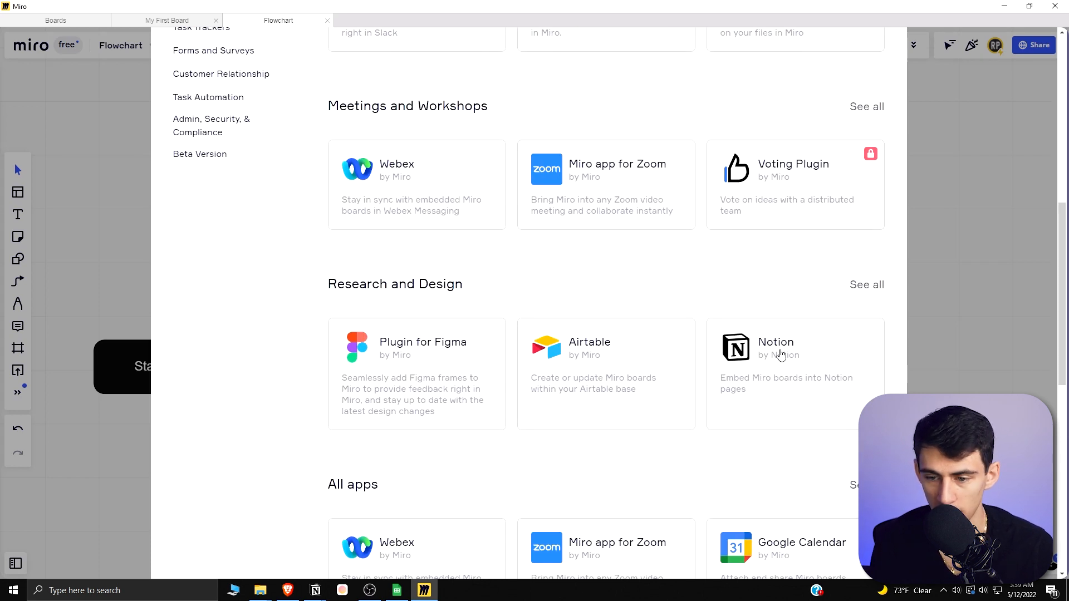
scroll(down, 3)
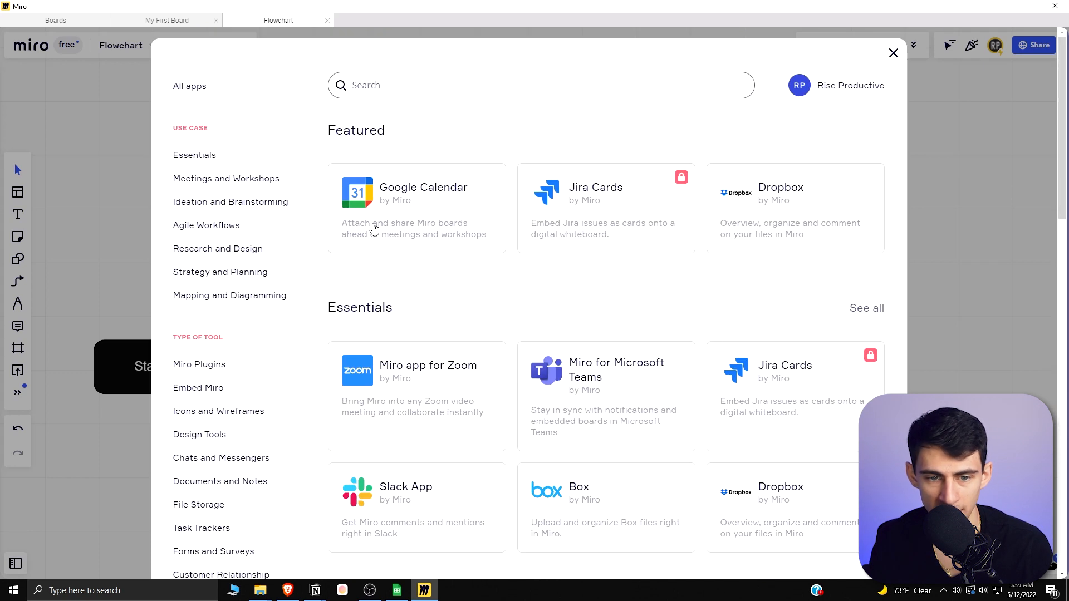
click(416, 208)
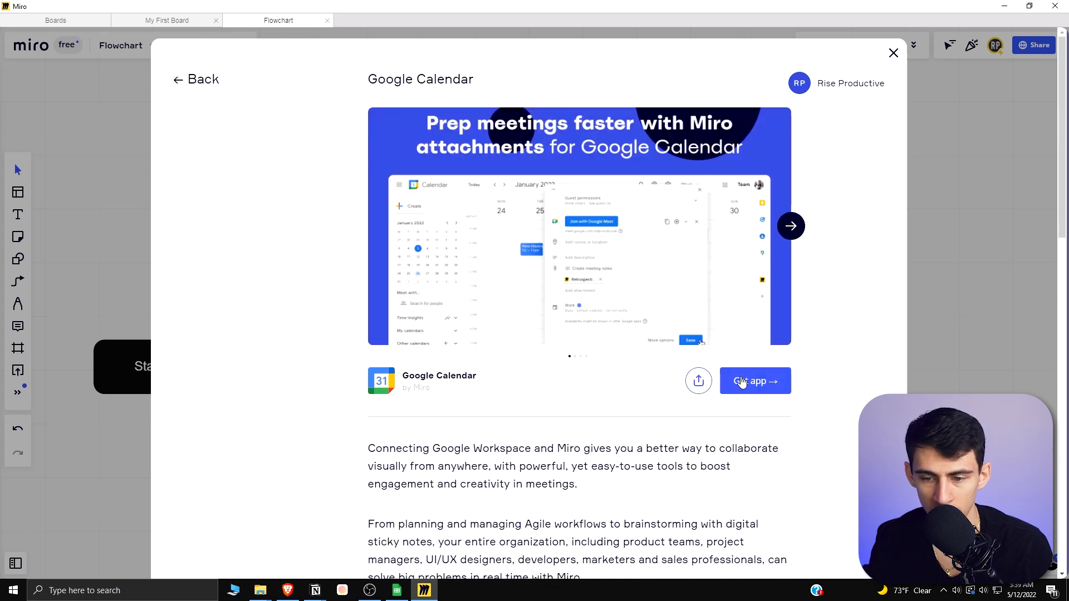
Start the Miro admin install from Google Workspace Marketplace, cancel the consent, and move to the Notion tab.
click(755, 381)
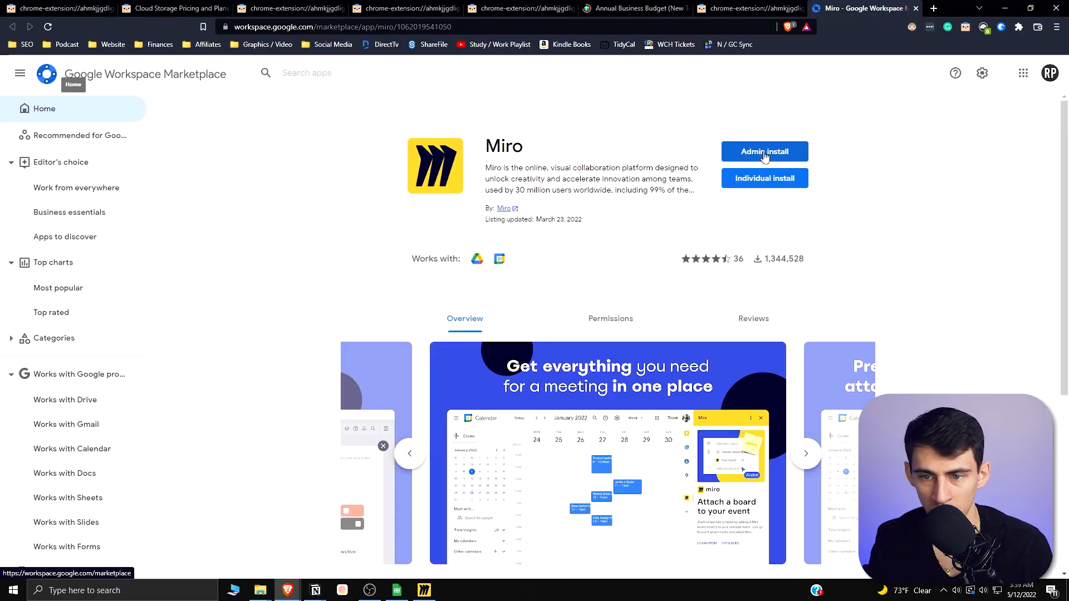
click(764, 151)
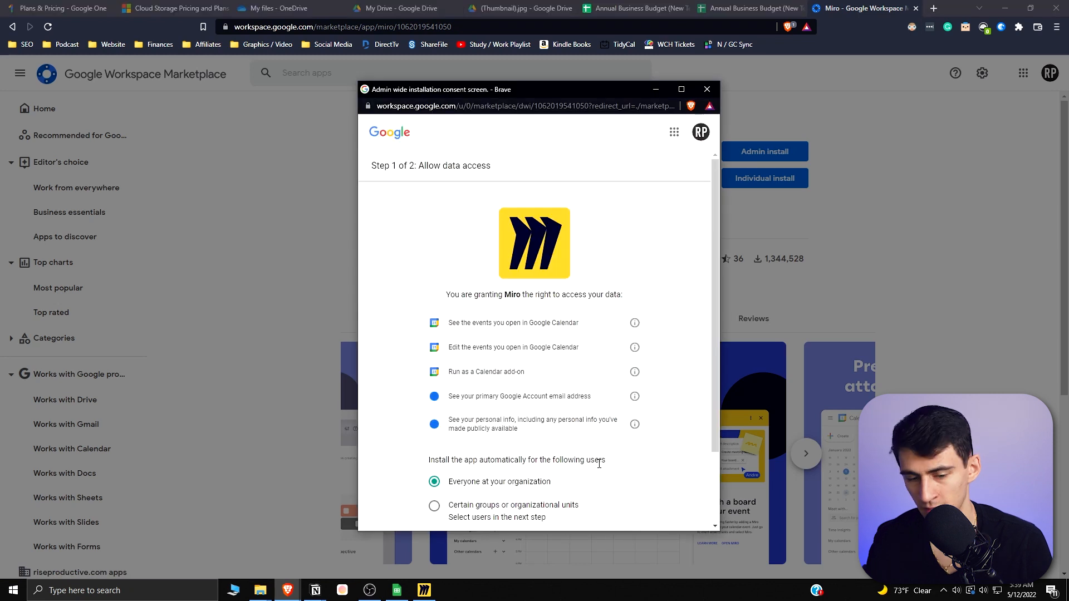
scroll(down, 3)
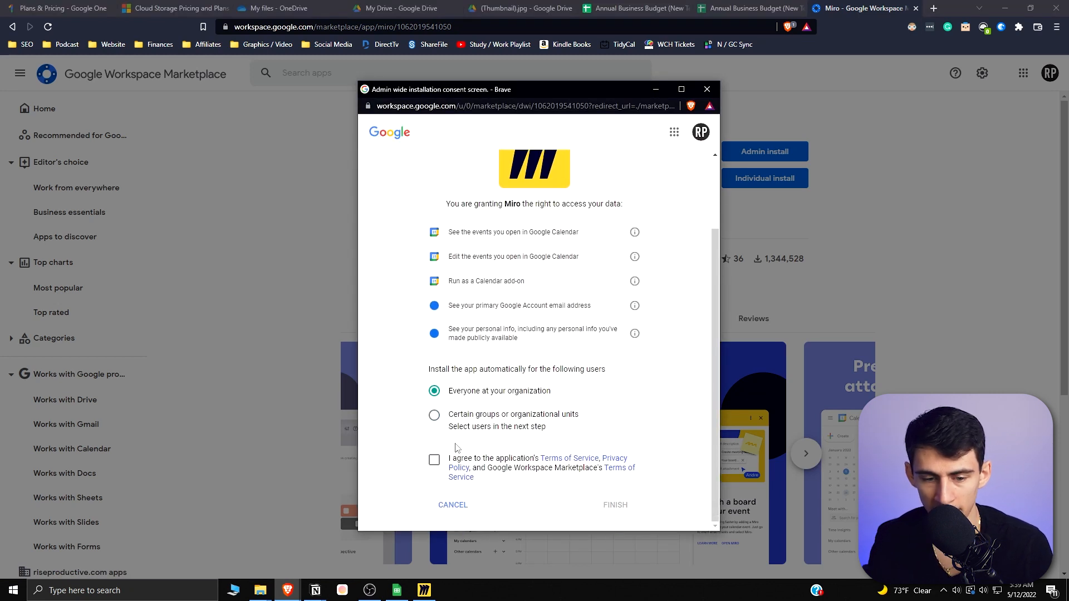
click(434, 460)
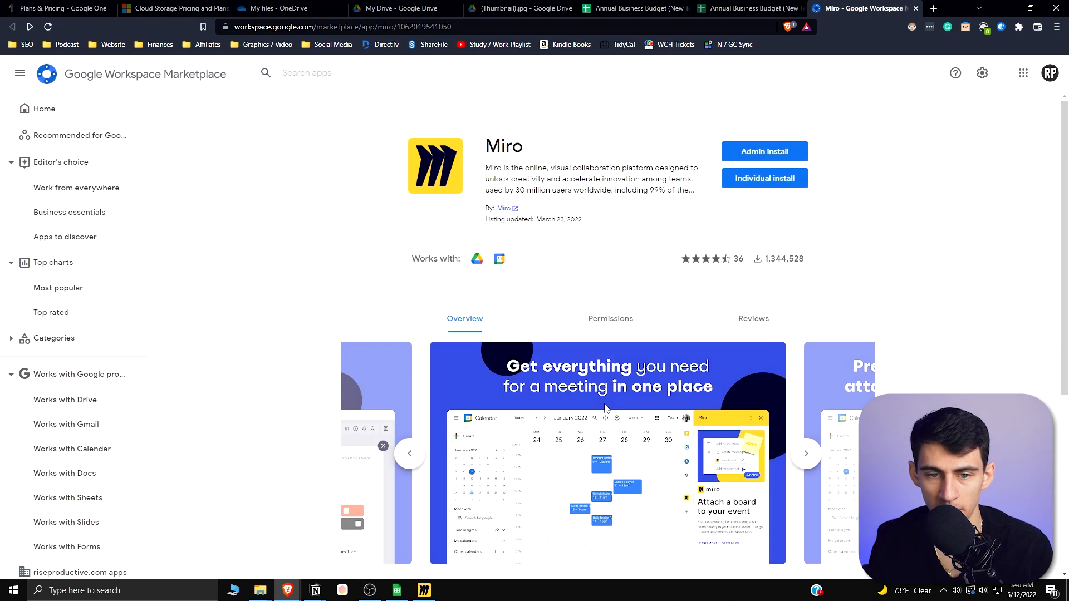
mouse_move(701, 300)
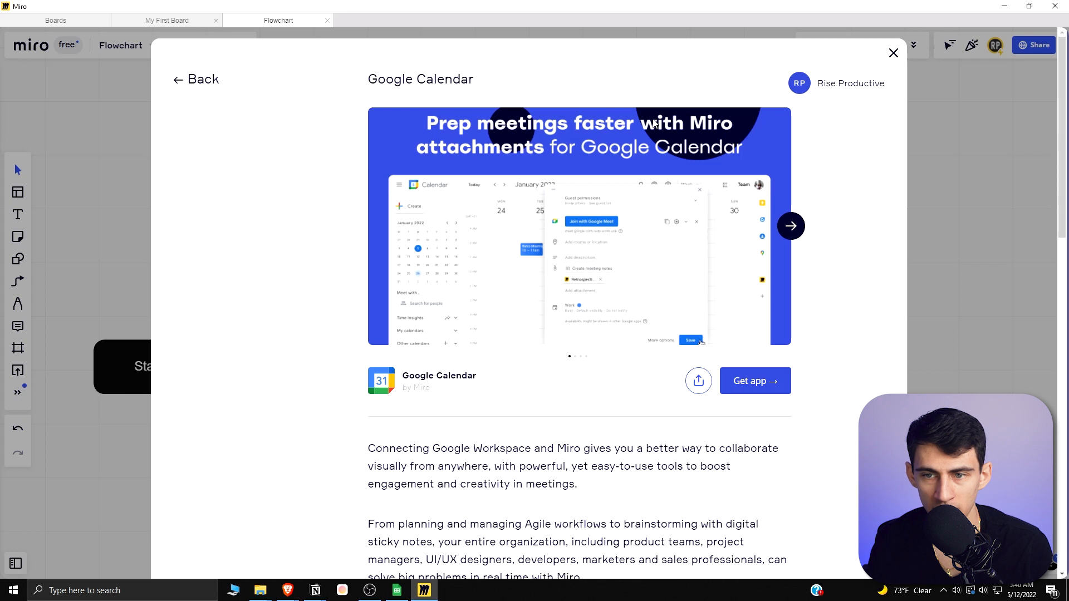
click(196, 79)
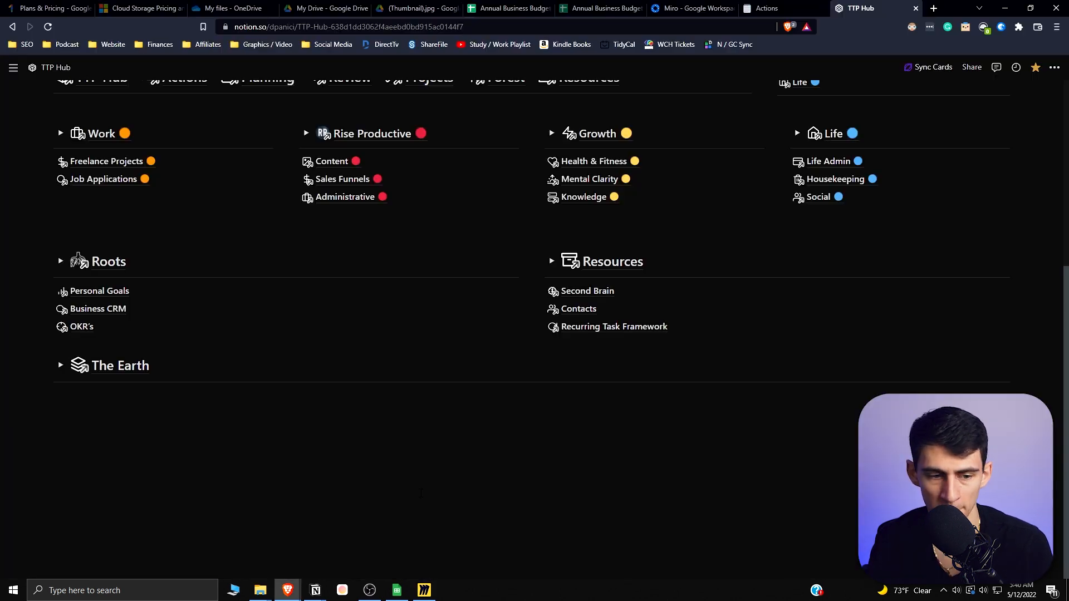
Insert an Embed block with the Miro board link via the '/' command.
text(/)
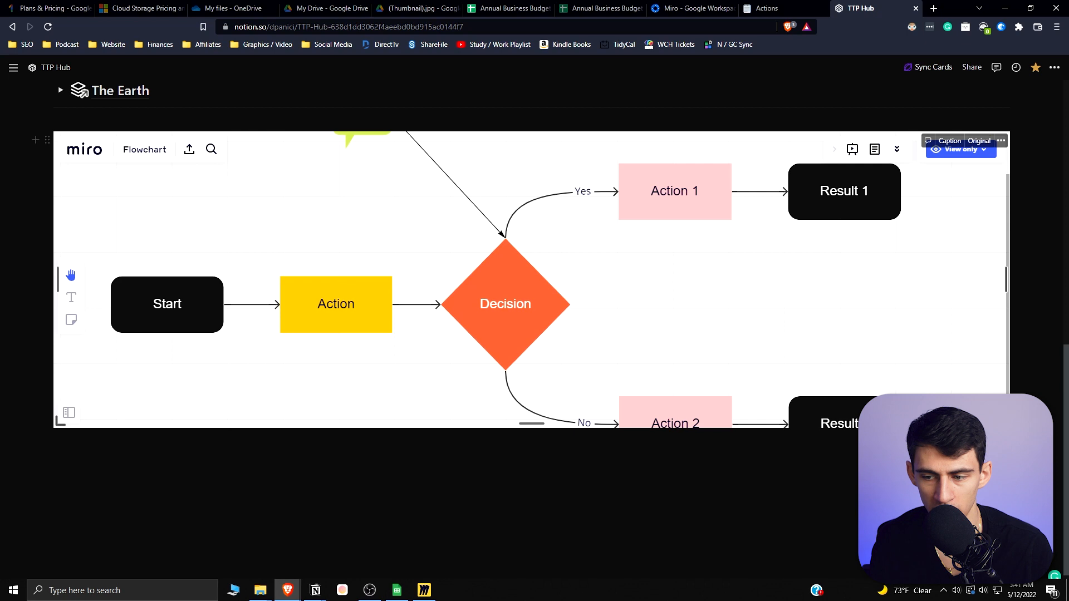
scroll(down, 3)
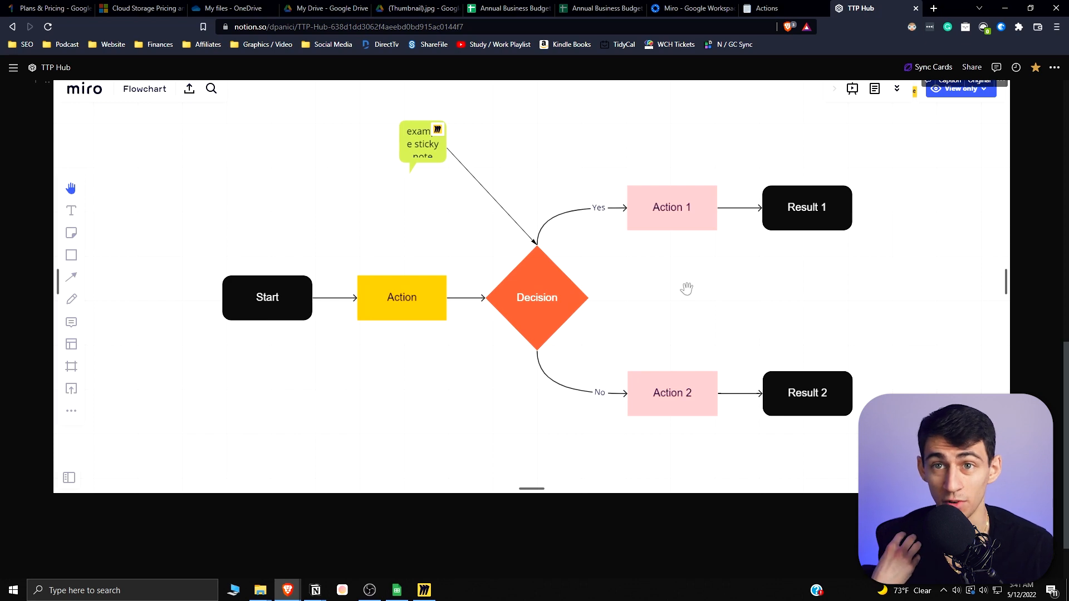
mouse_move(633, 248)
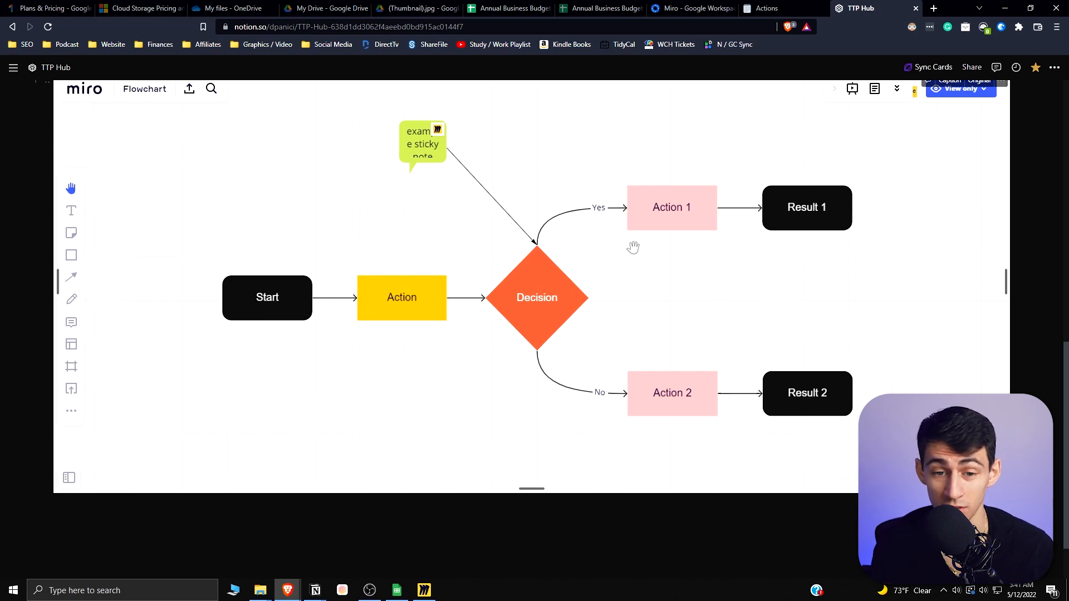
mouse_move(478, 272)
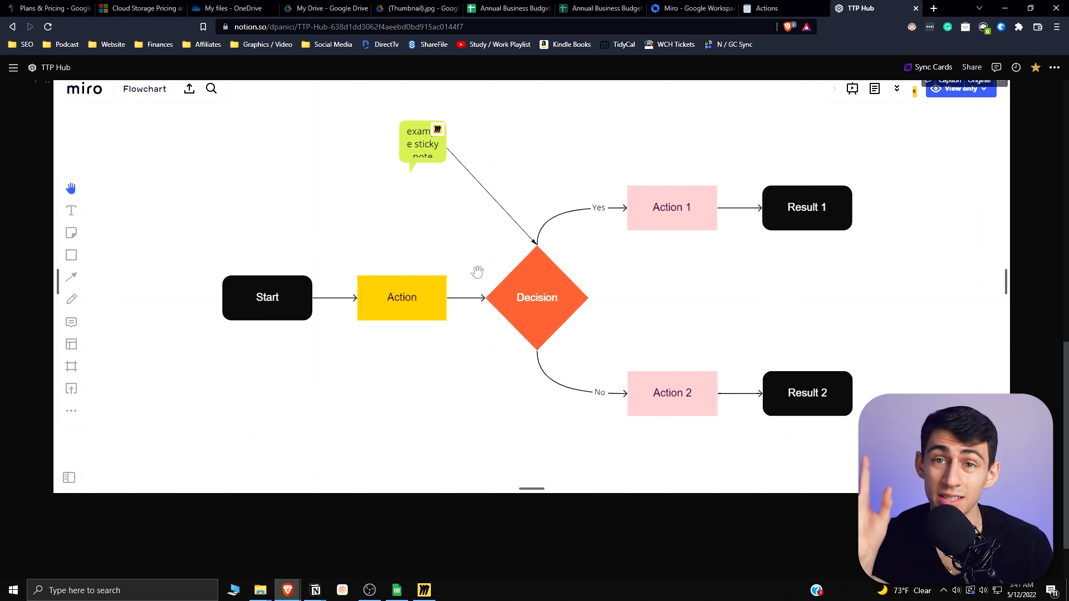